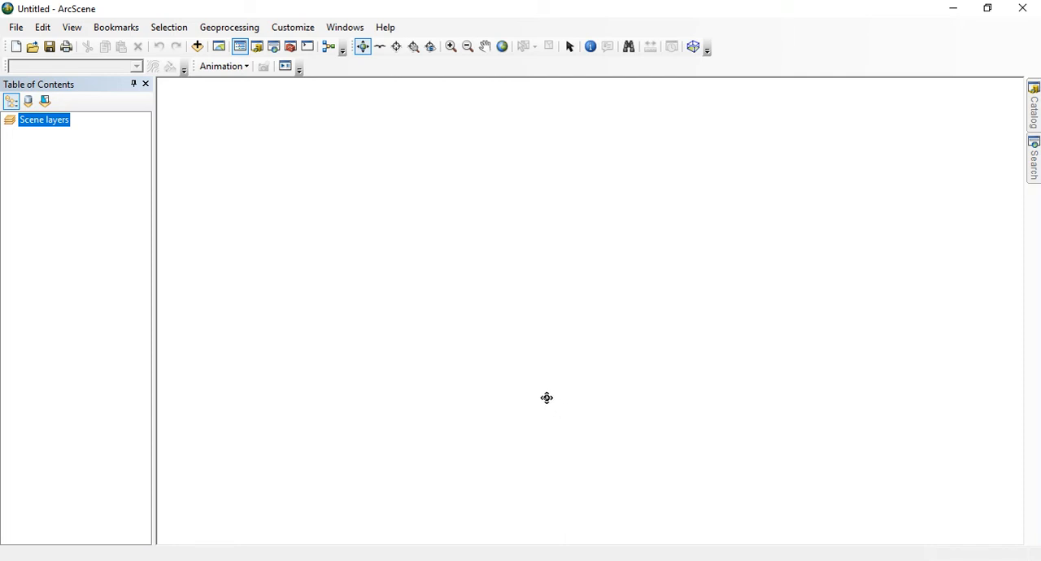
pyautogui.moveTo(544, 394)
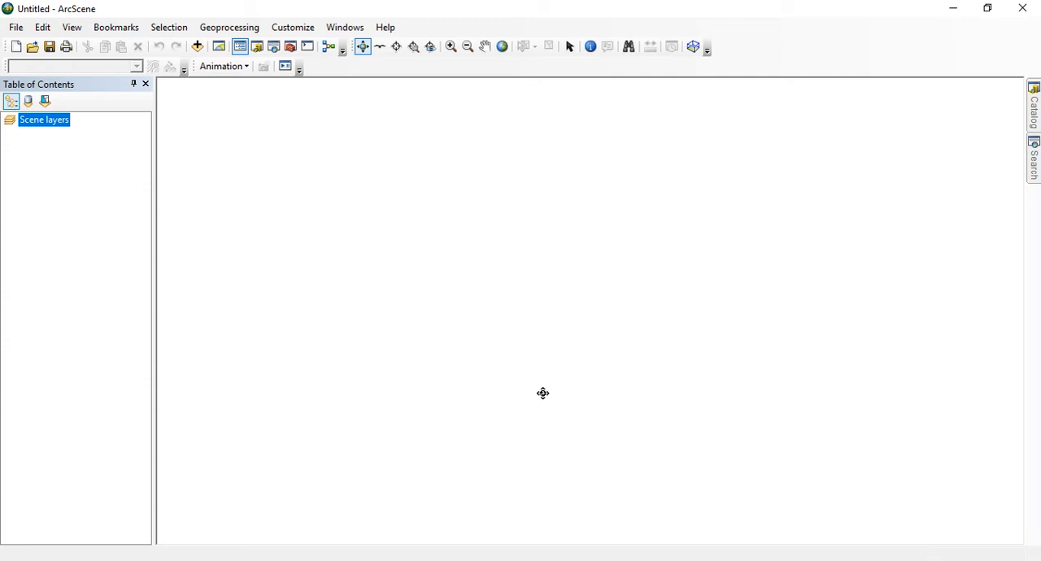
pyautogui.moveTo(448, 197)
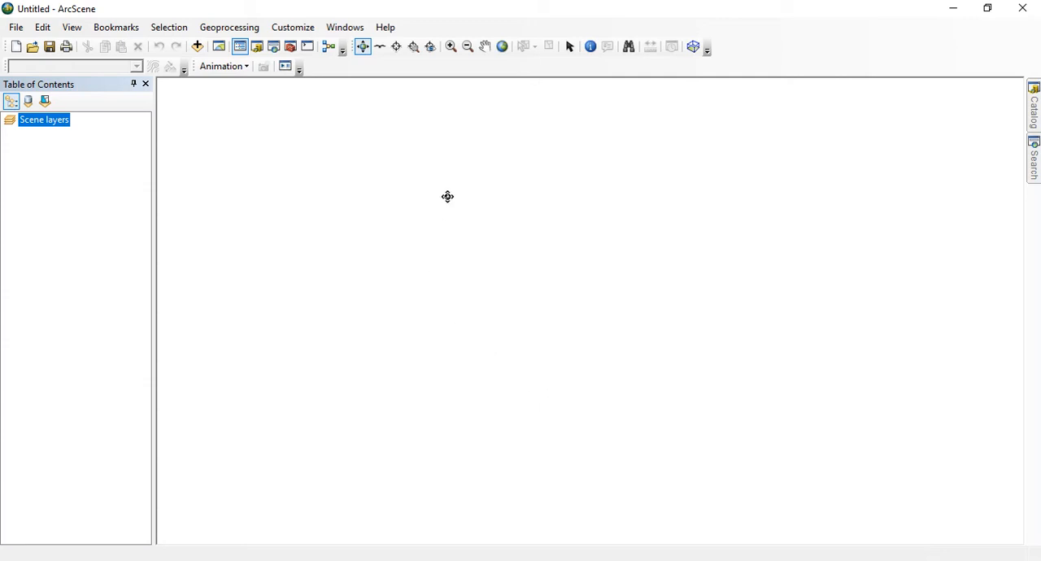
# - Add the ASTGTM2_N28E082_dem.tif elevation raster to the scene as grayscale terrain
pyautogui.click(199, 45)
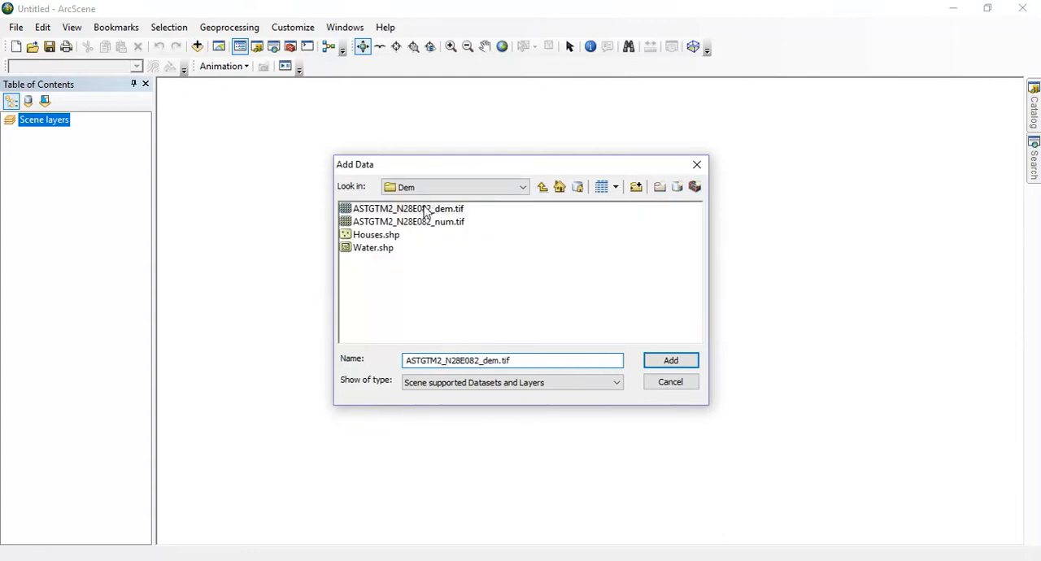
pyautogui.click(671, 361)
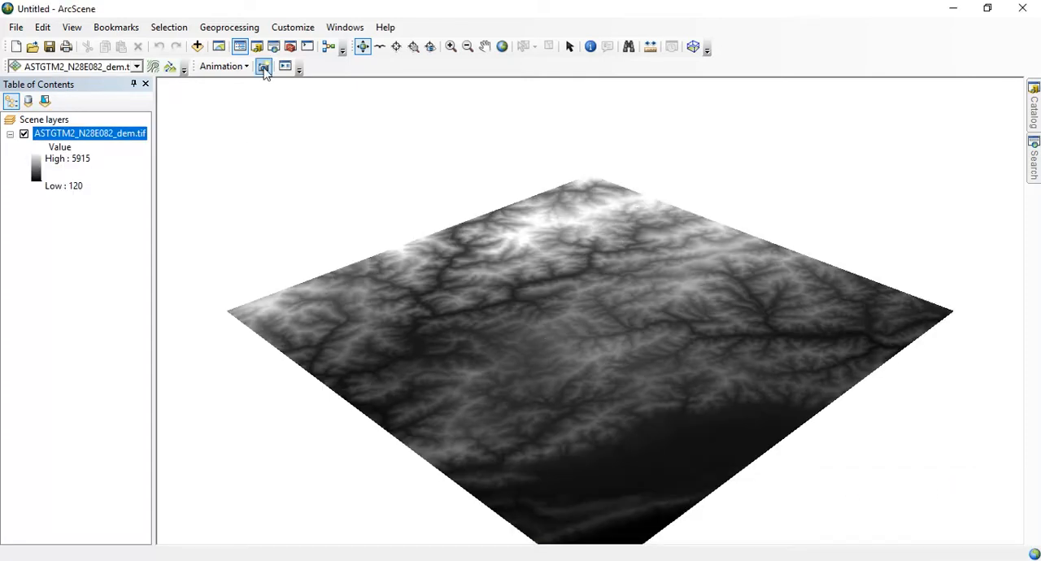
# - Add the Water.shp layer to the scene above the terrain
pyautogui.click(263, 66)
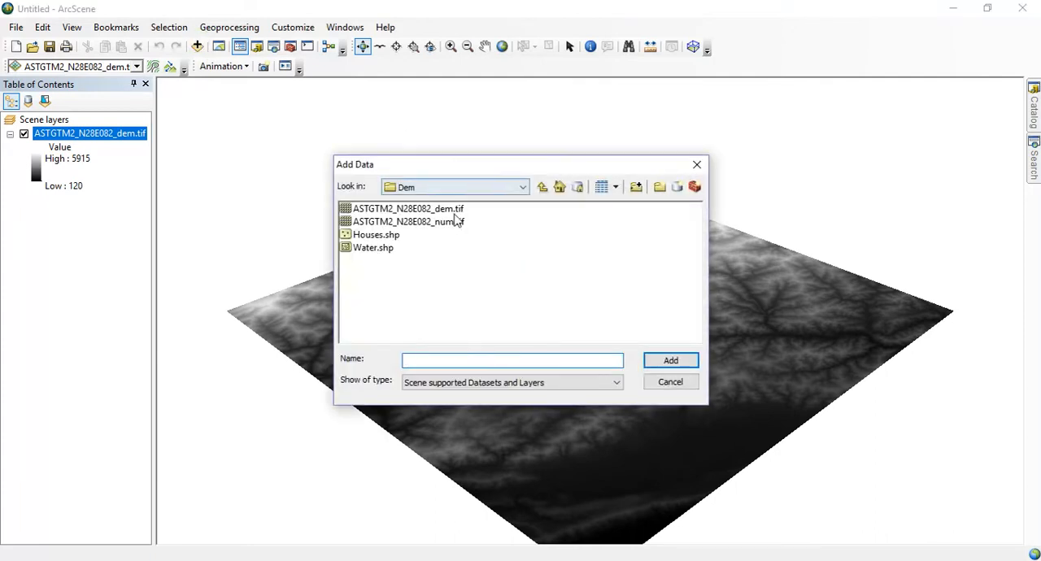
pyautogui.click(373, 247)
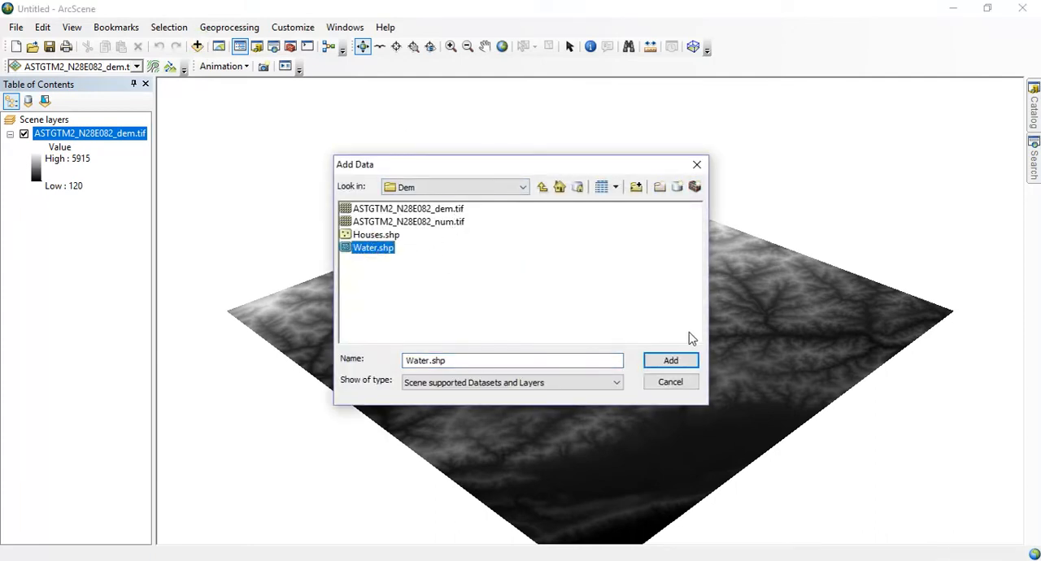
pyautogui.click(670, 361)
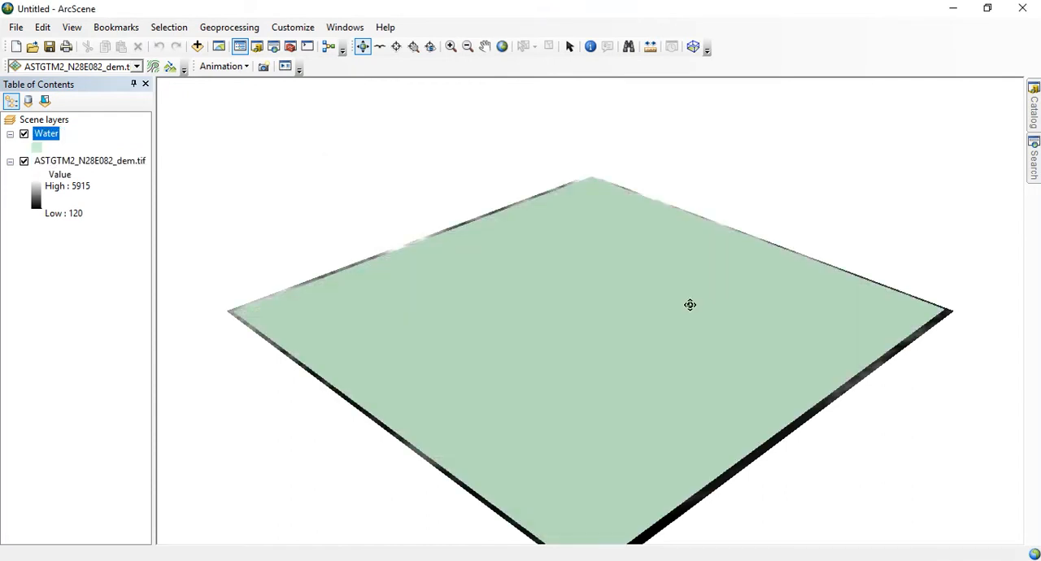
pyautogui.moveTo(689, 306); pyautogui.dragTo(602, 345)
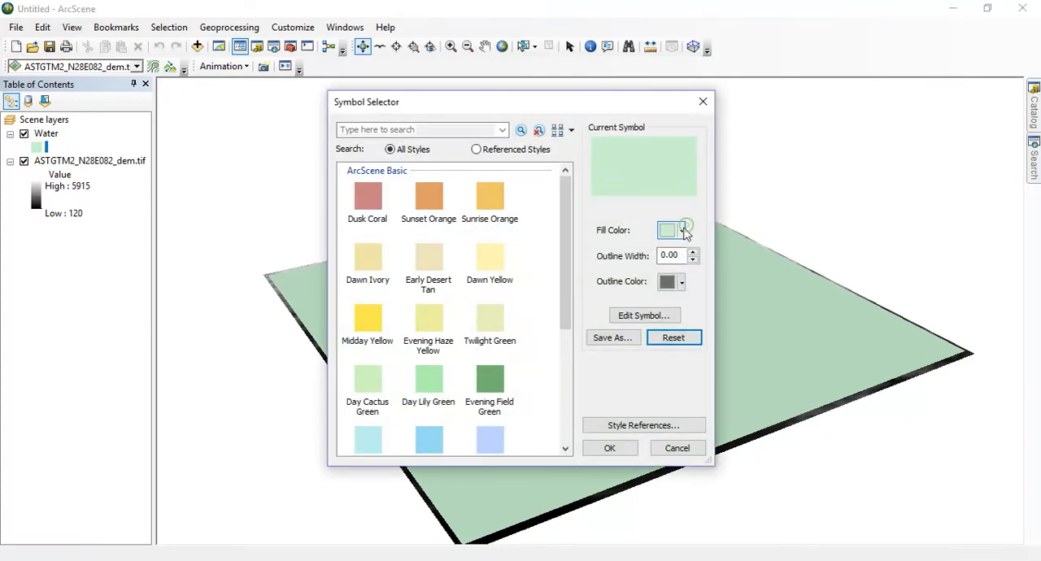
# - Give the Water layer a blue fill, then hide it so the terrain shows
pyautogui.click(682, 231)
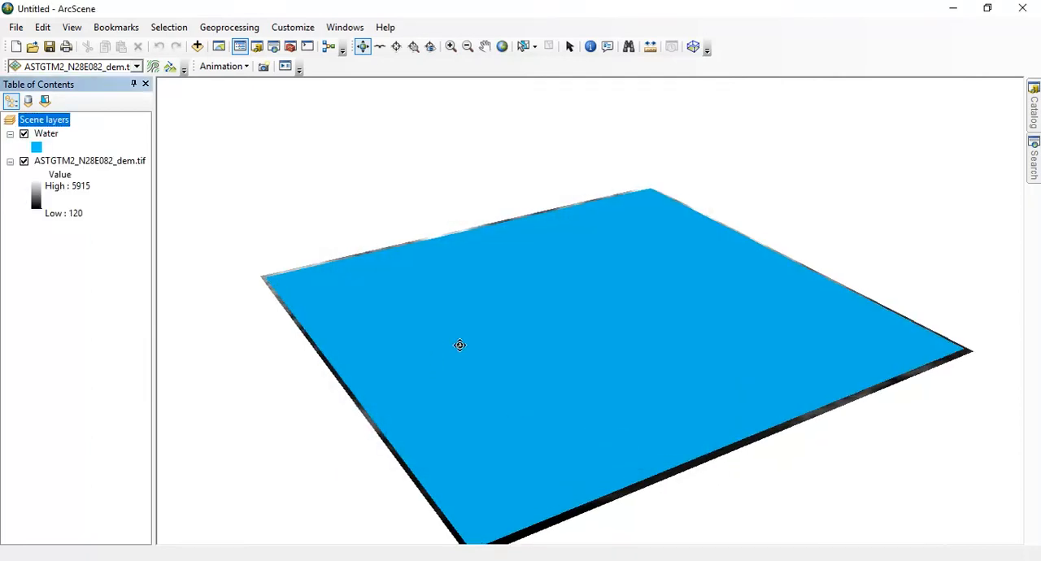
pyautogui.moveTo(459, 345); pyautogui.dragTo(540, 215)
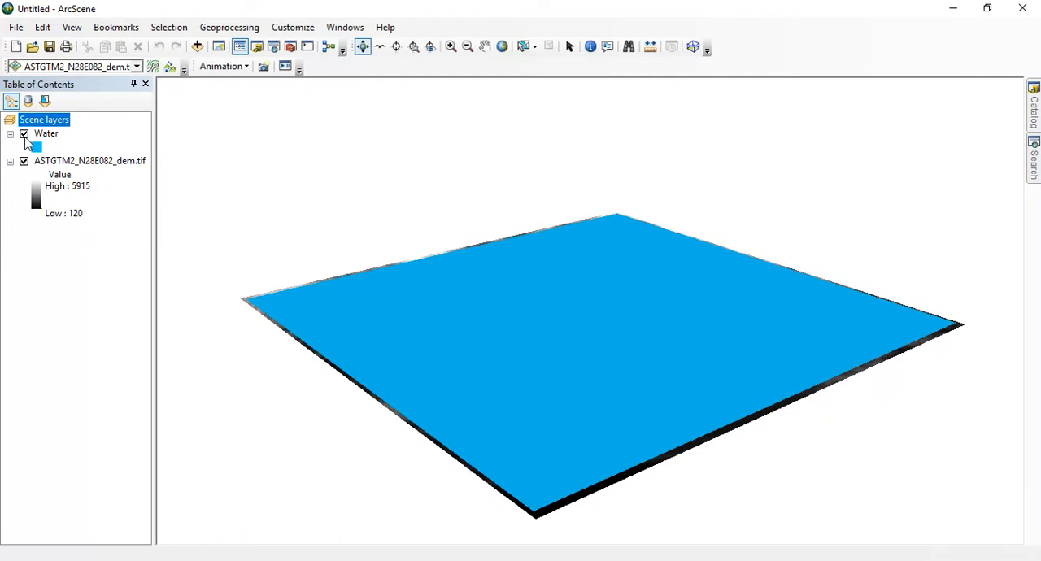
pyautogui.click(24, 133)
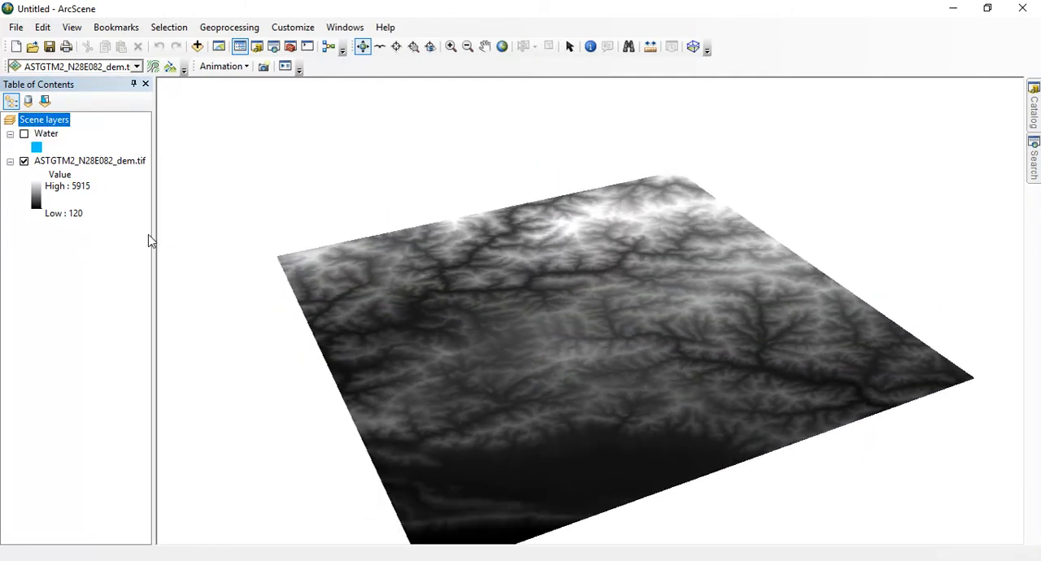
# - Set the DEM's base heights to float on its own elevation surface and apply
pyautogui.rightClick(90, 160)
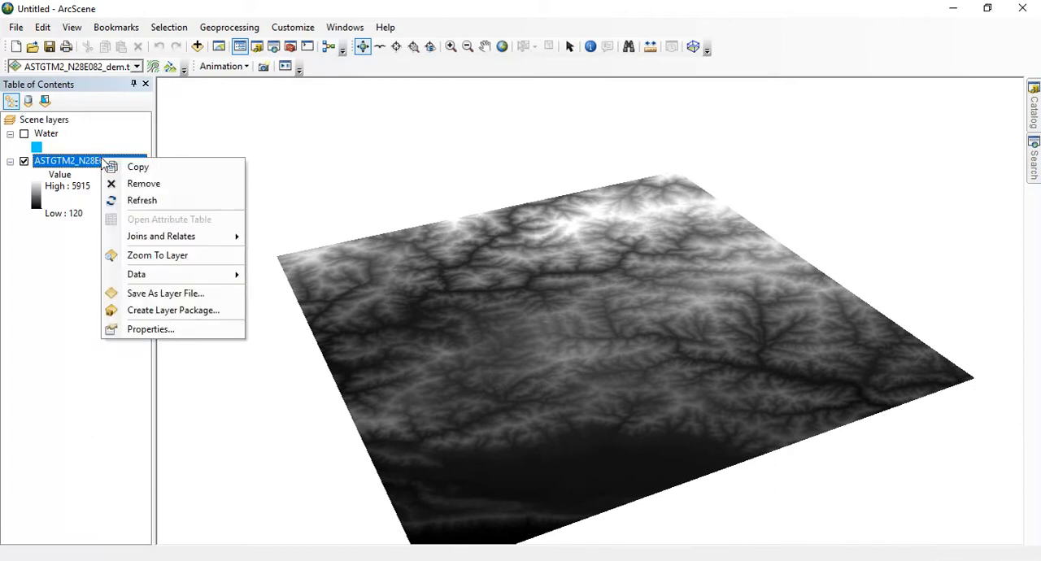
pyautogui.moveTo(173, 310)
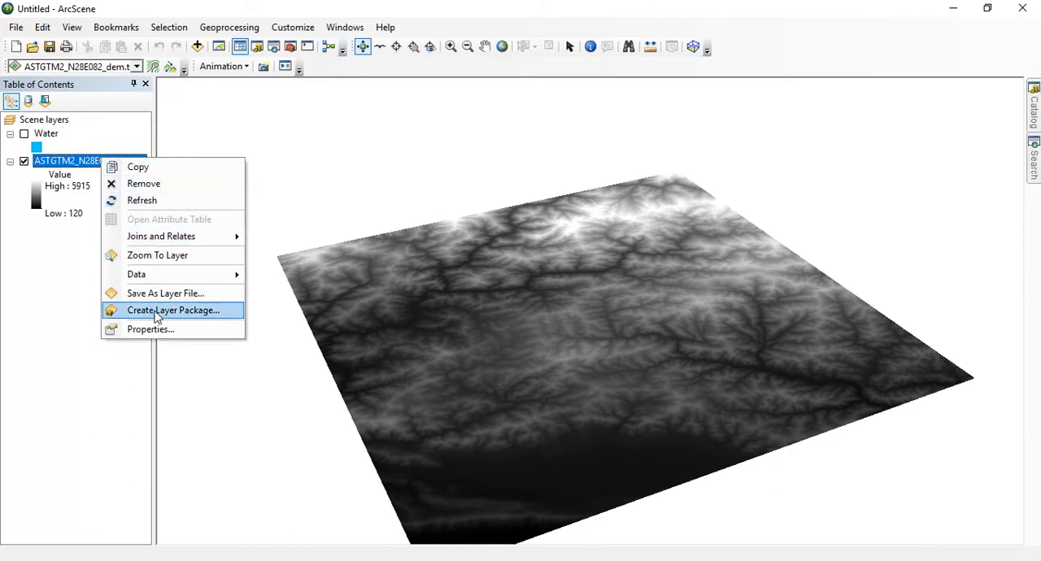
pyautogui.click(172, 309)
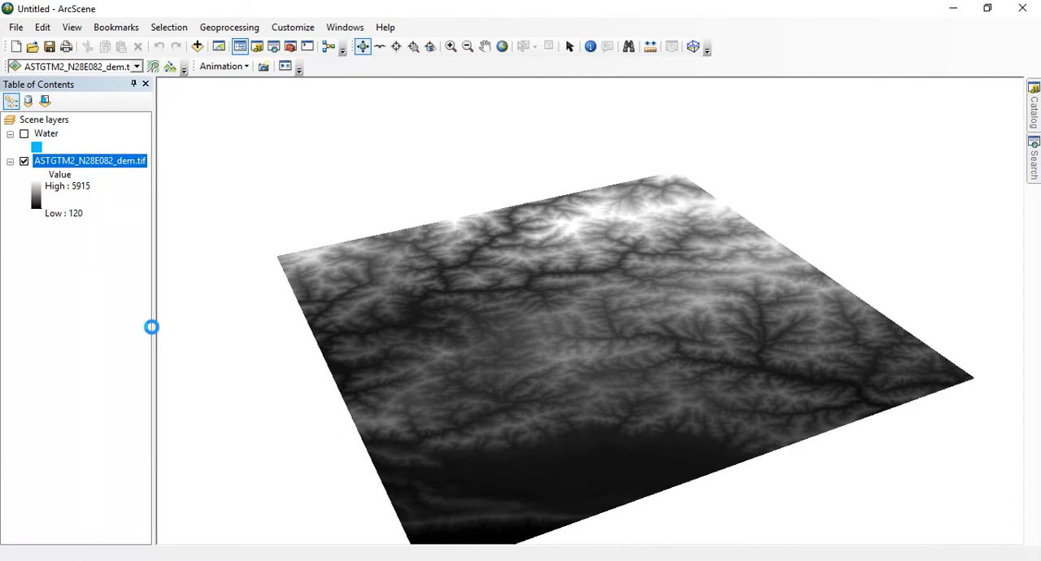
pyautogui.doubleClick(89, 160)
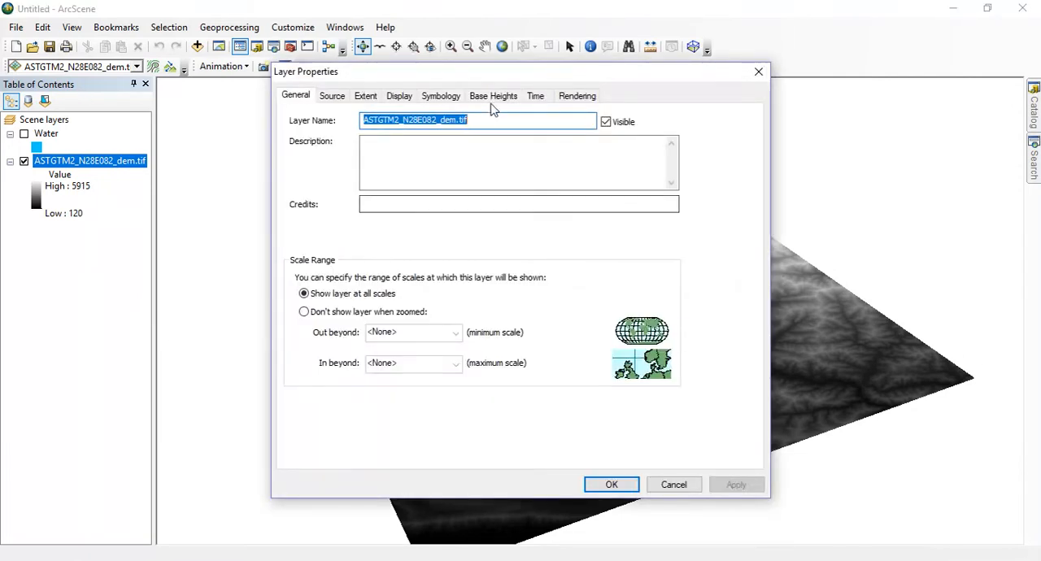
pyautogui.click(493, 95)
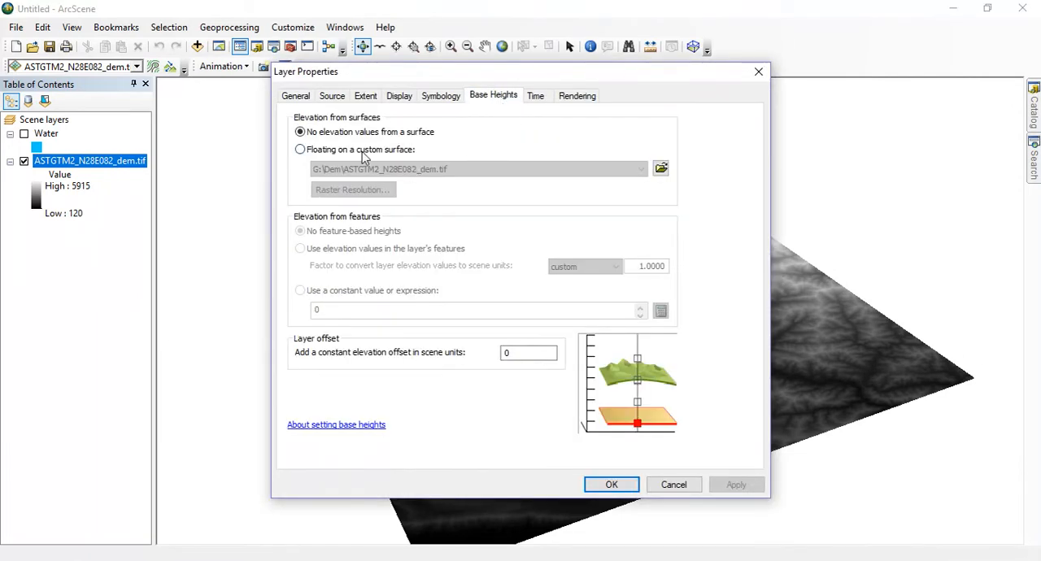
pyautogui.click(299, 150)
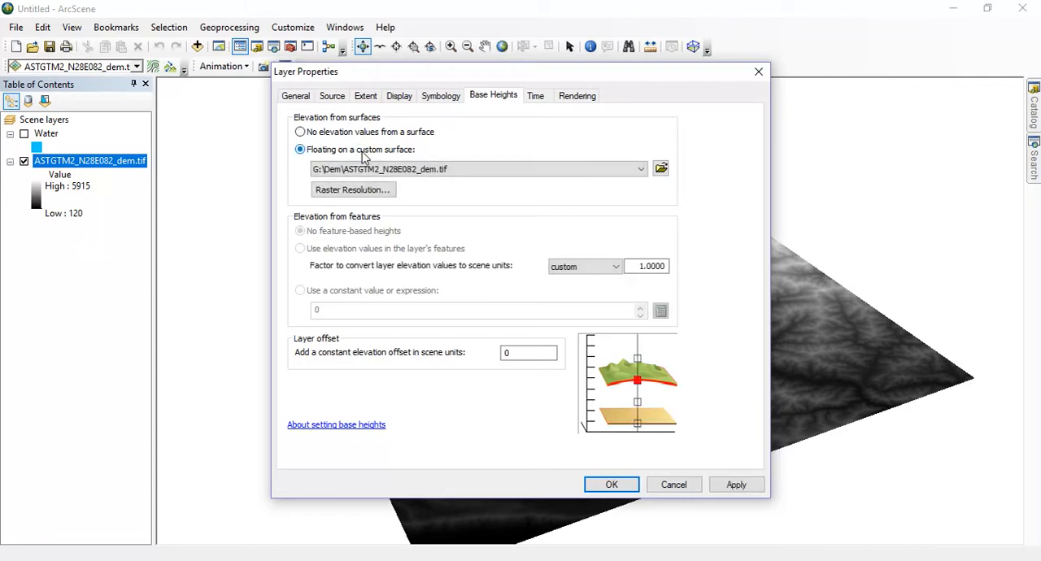
pyautogui.click(735, 485)
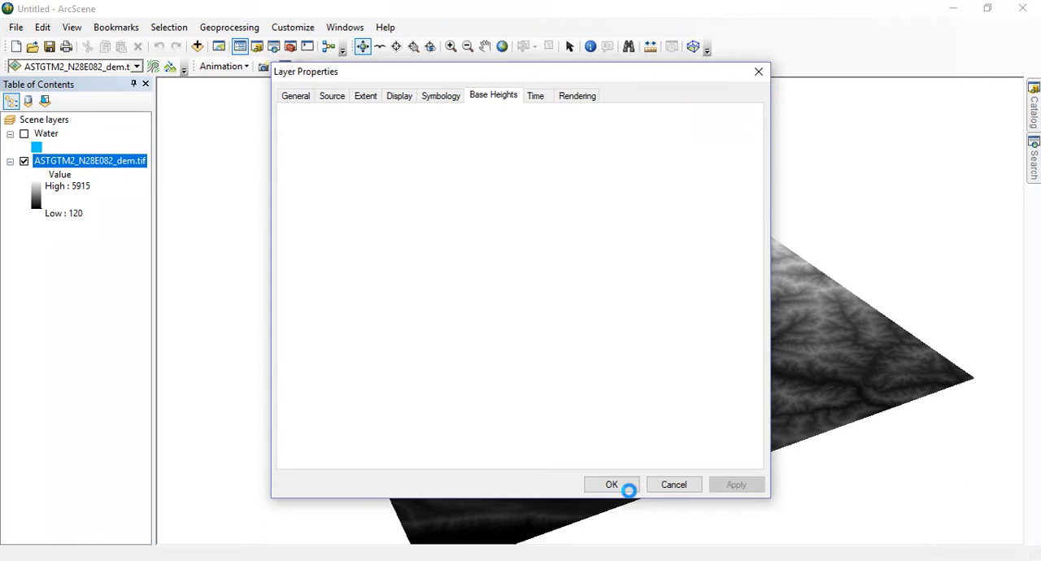
pyautogui.click(493, 94)
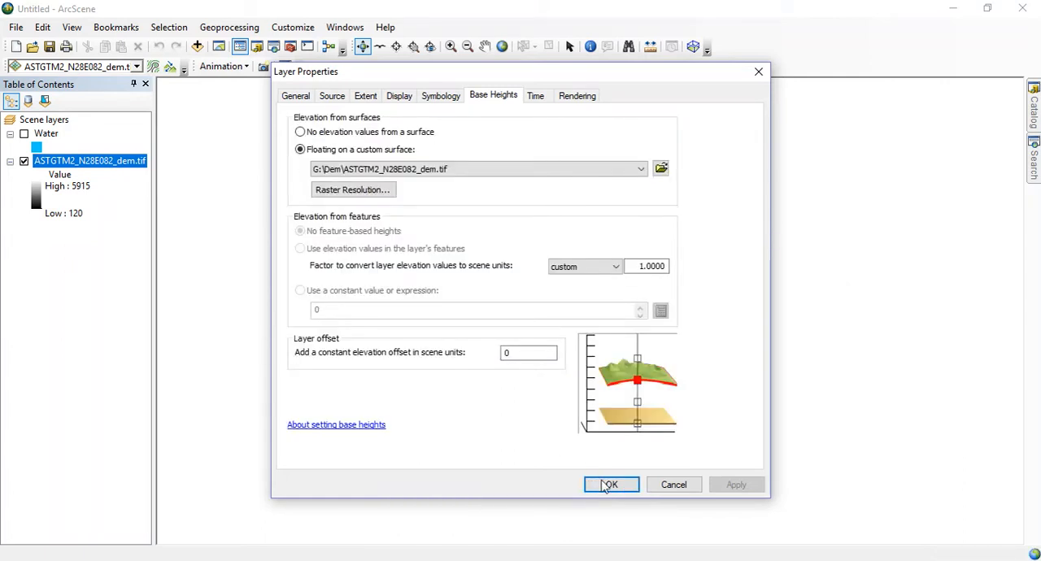
pyautogui.click(610, 484)
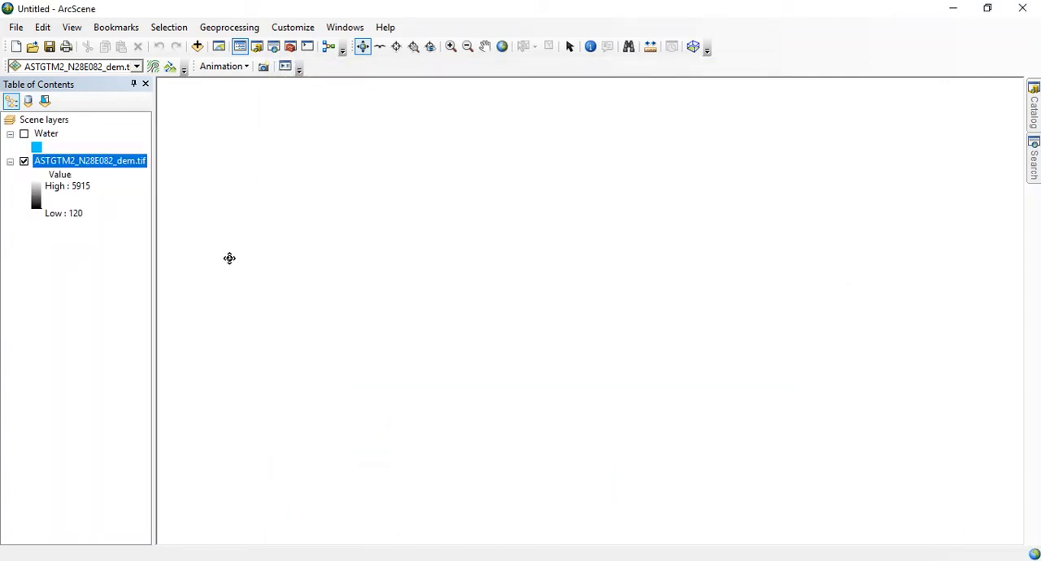
pyautogui.rightClick(89, 160)
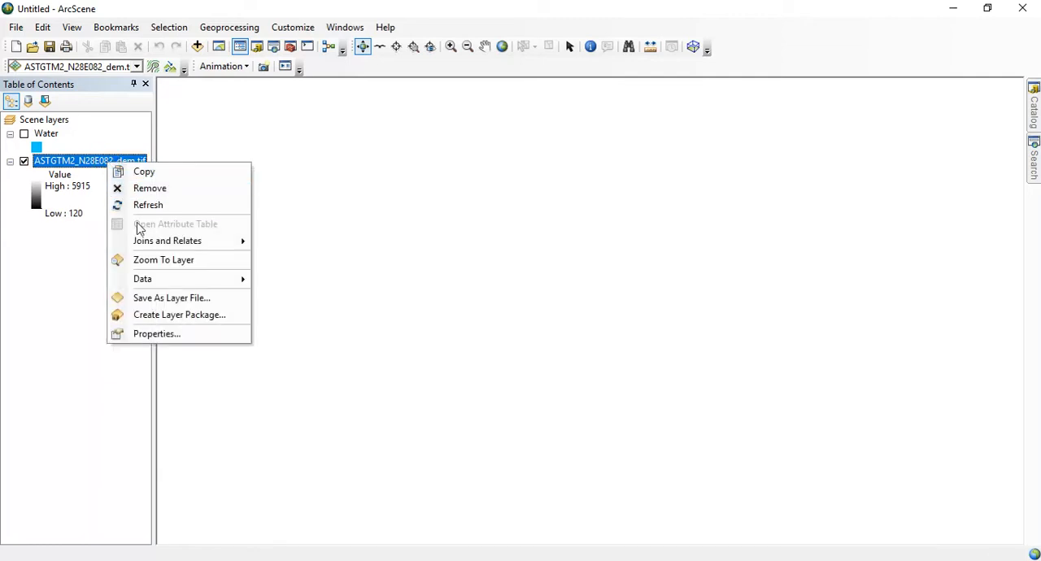
pyautogui.click(162, 260)
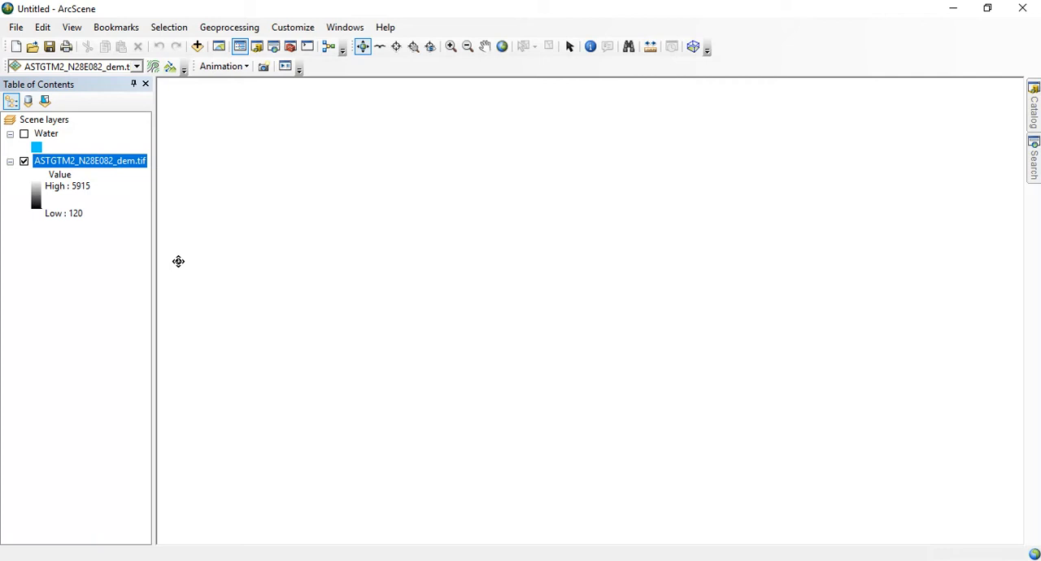
pyautogui.moveTo(106, 140)
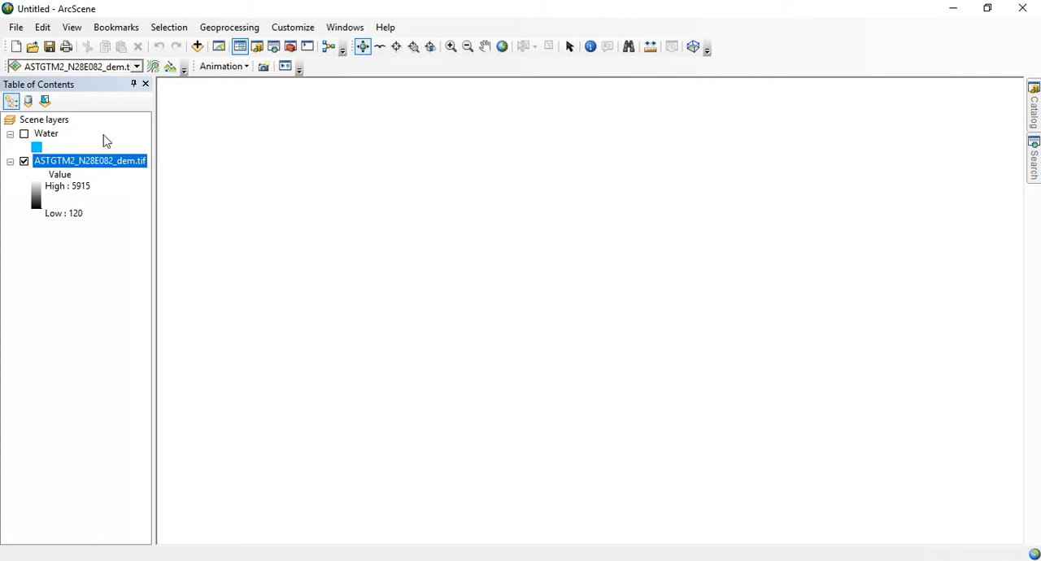
# - In Scene Properties, calculate vertical exaggeration from extent and apply it
pyautogui.rightClick(44, 121)
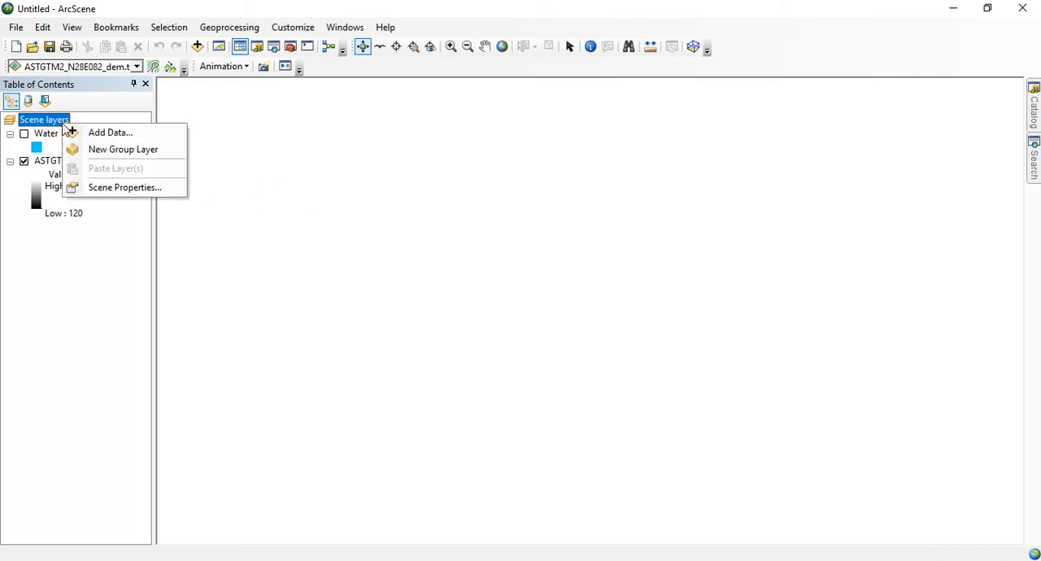
pyautogui.click(124, 187)
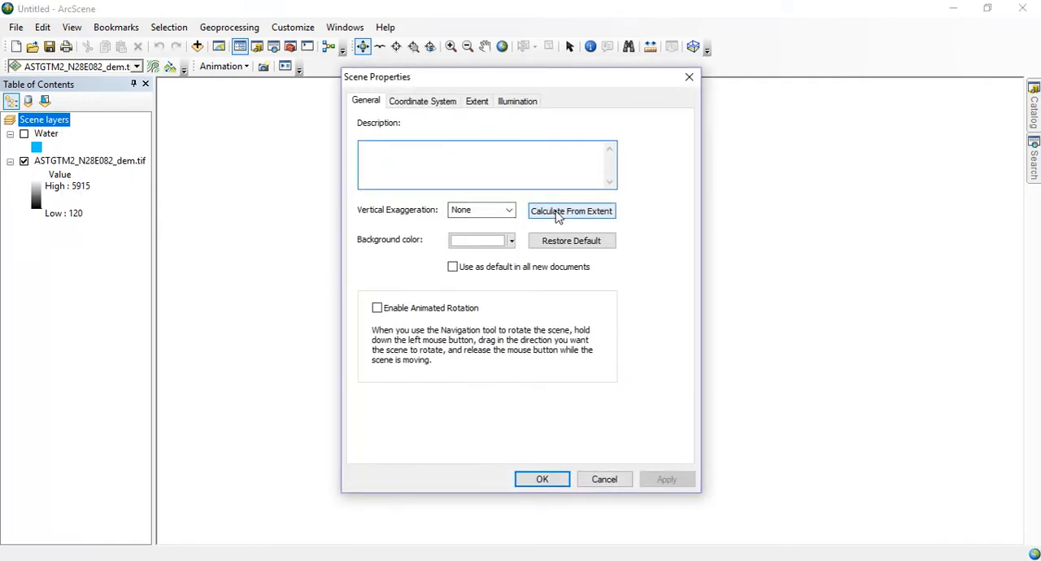
pyautogui.click(571, 211)
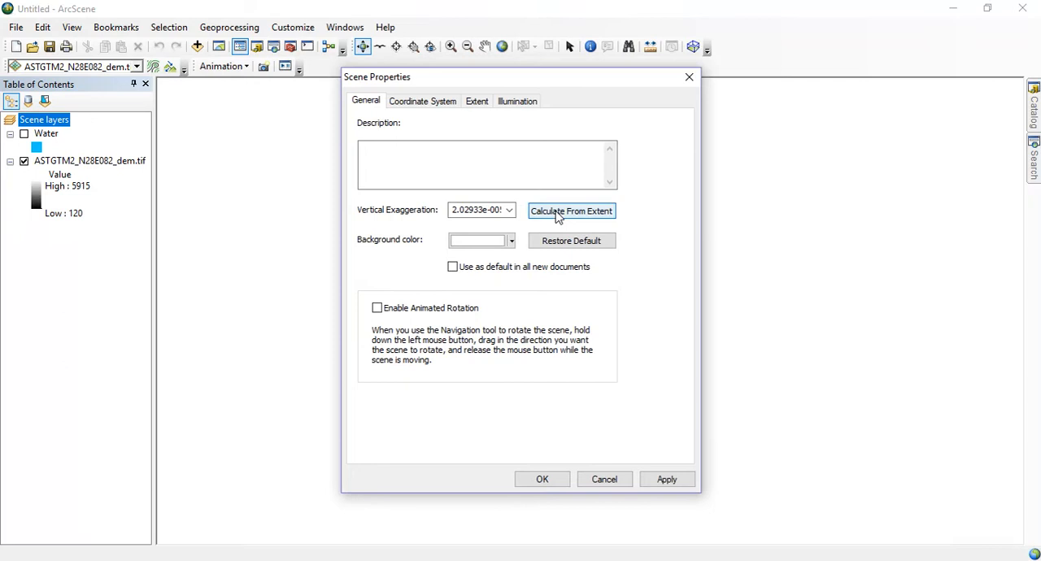
pyautogui.click(571, 212)
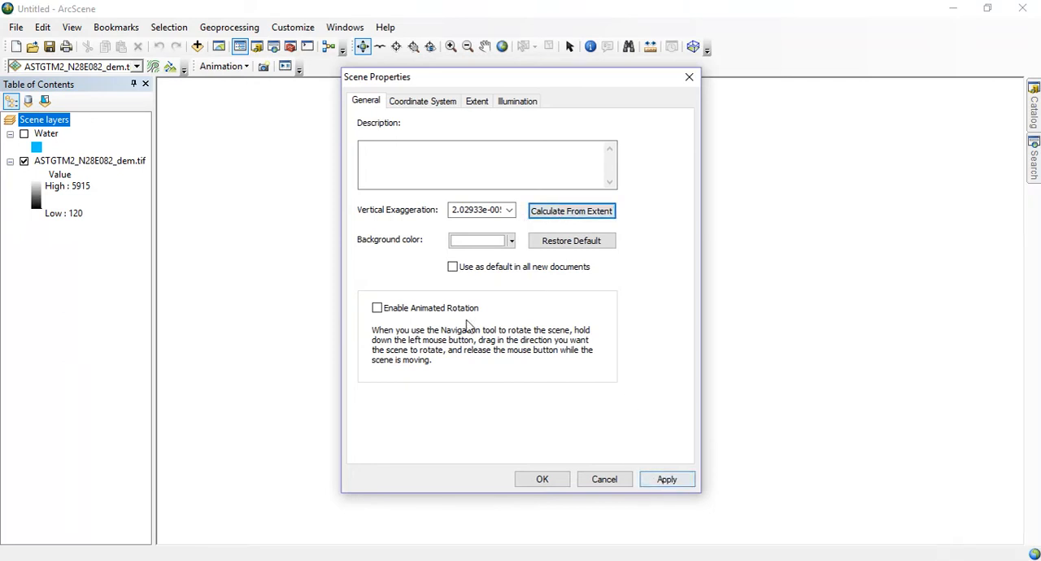
pyautogui.click(482, 210)
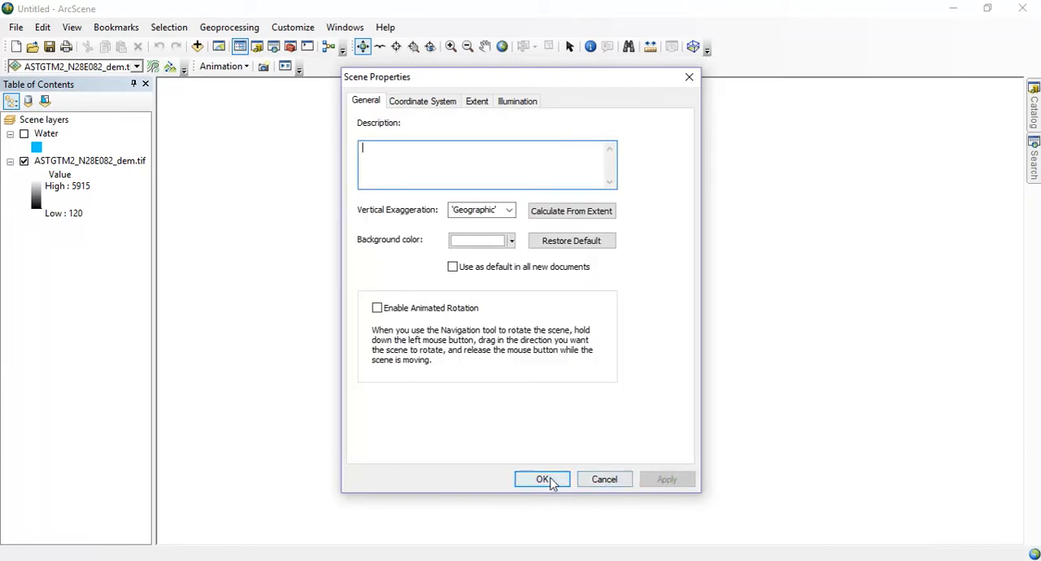
pyautogui.click(543, 478)
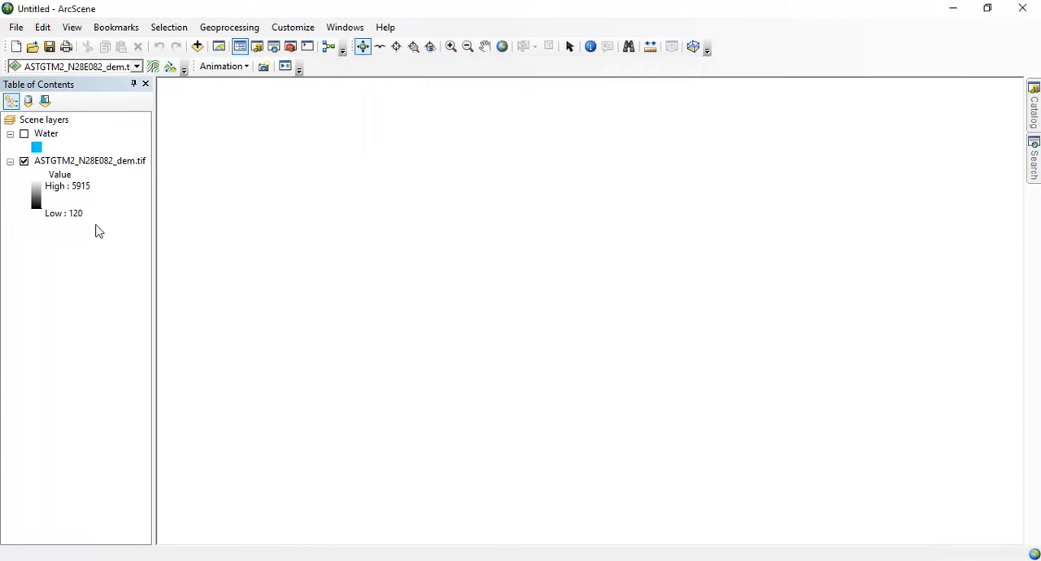
# - Bring up the DEM layer's options while orbiting closer over the terrain
pyautogui.rightClick(90, 159)
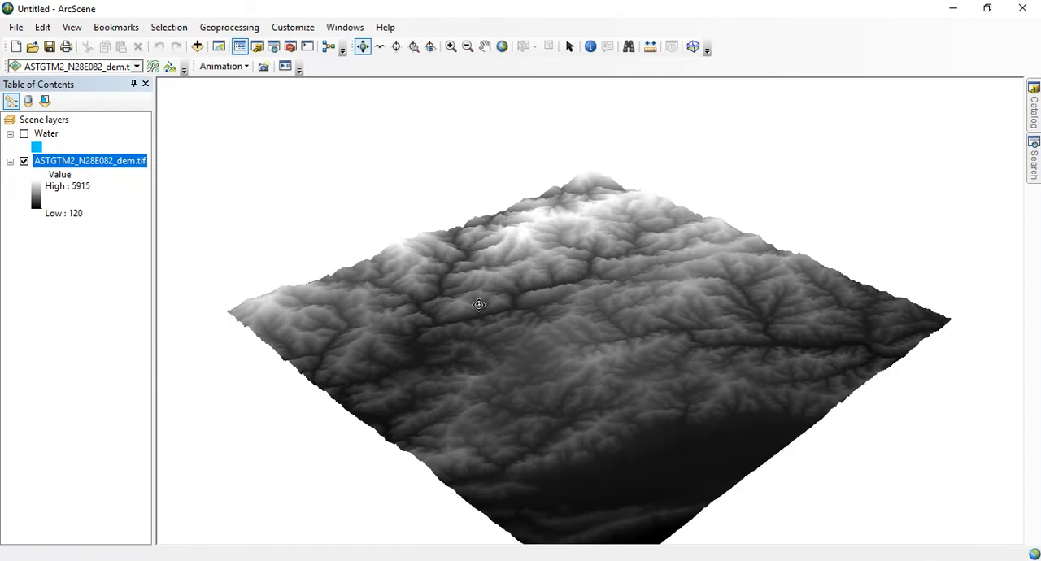
pyautogui.moveTo(479, 306); pyautogui.dragTo(582, 331)
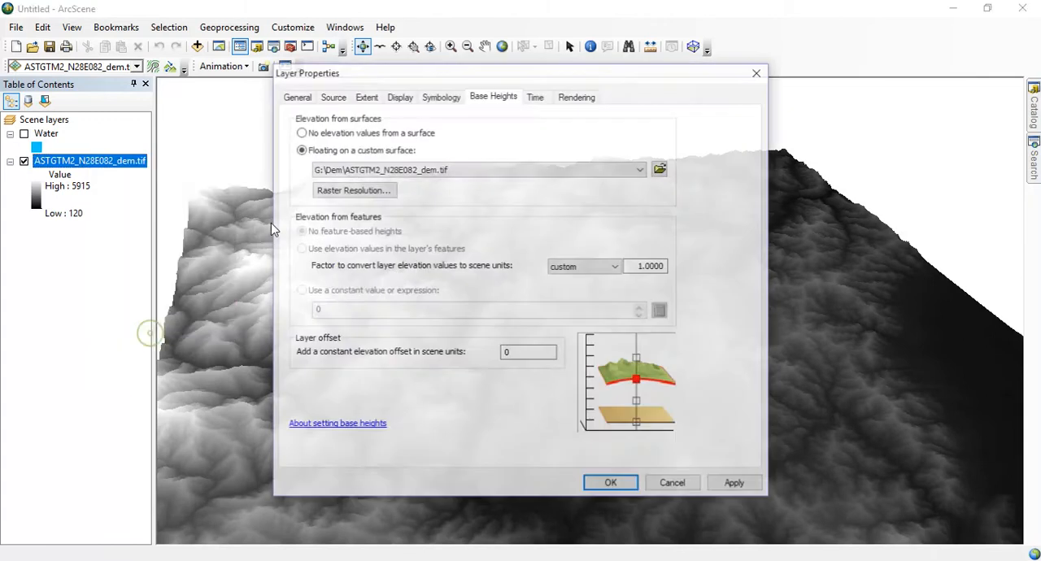
# - Symbolize the DEM with the green-to-brown-to-white elevation colour ramp and apply
pyautogui.click(441, 96)
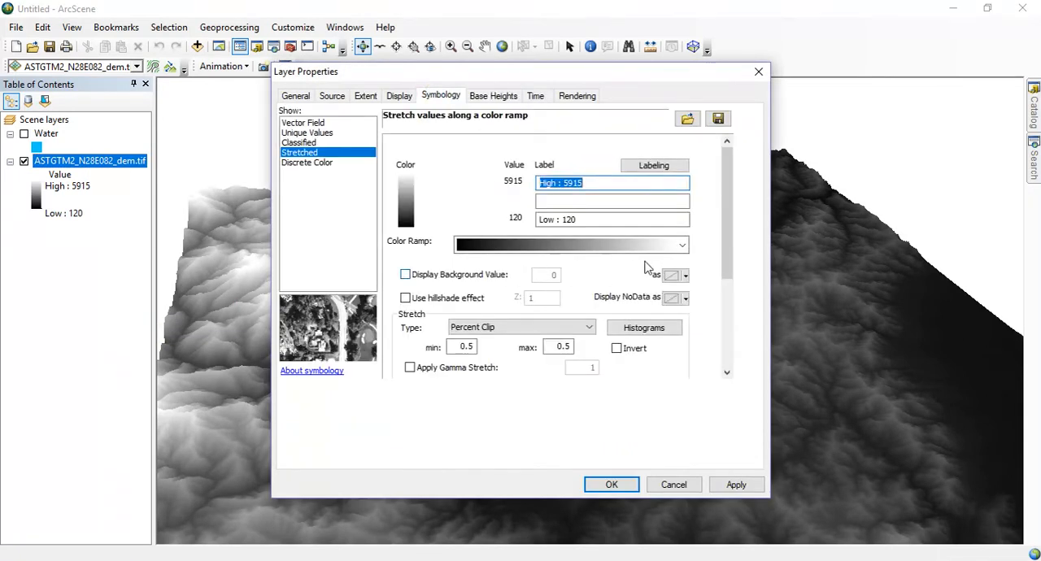
pyautogui.click(682, 244)
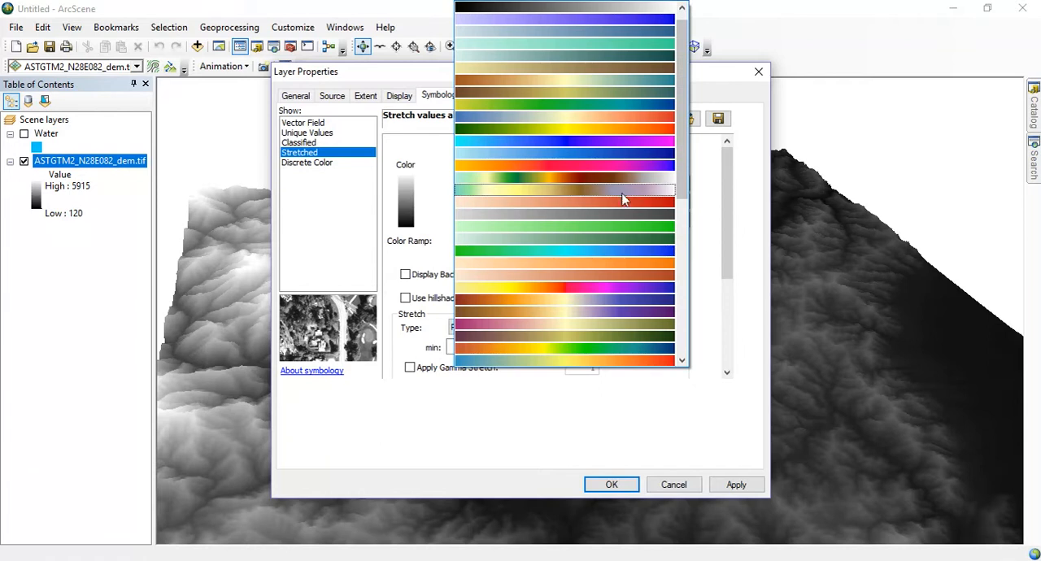
pyautogui.click(565, 200)
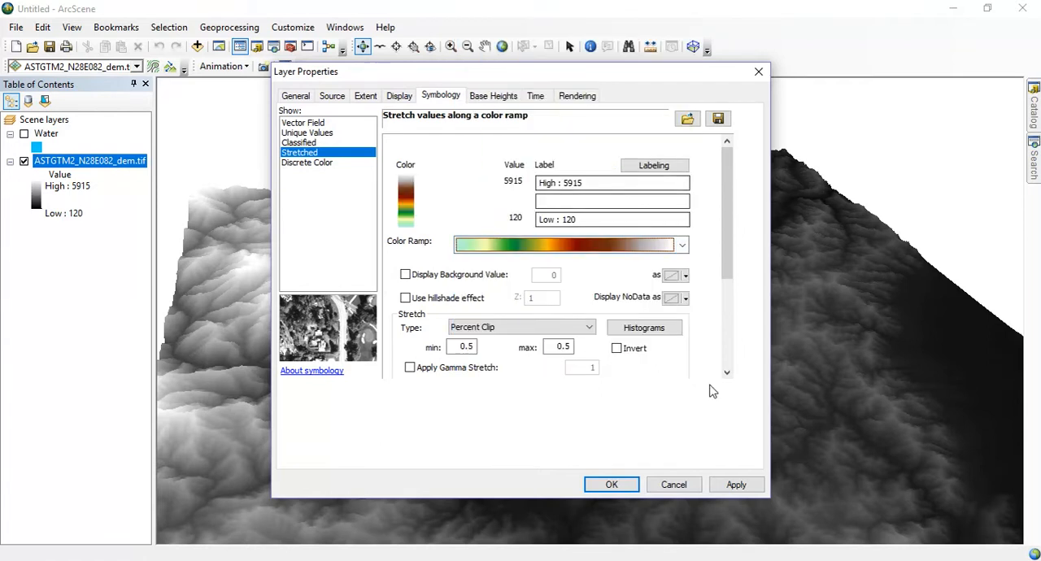
pyautogui.click(735, 484)
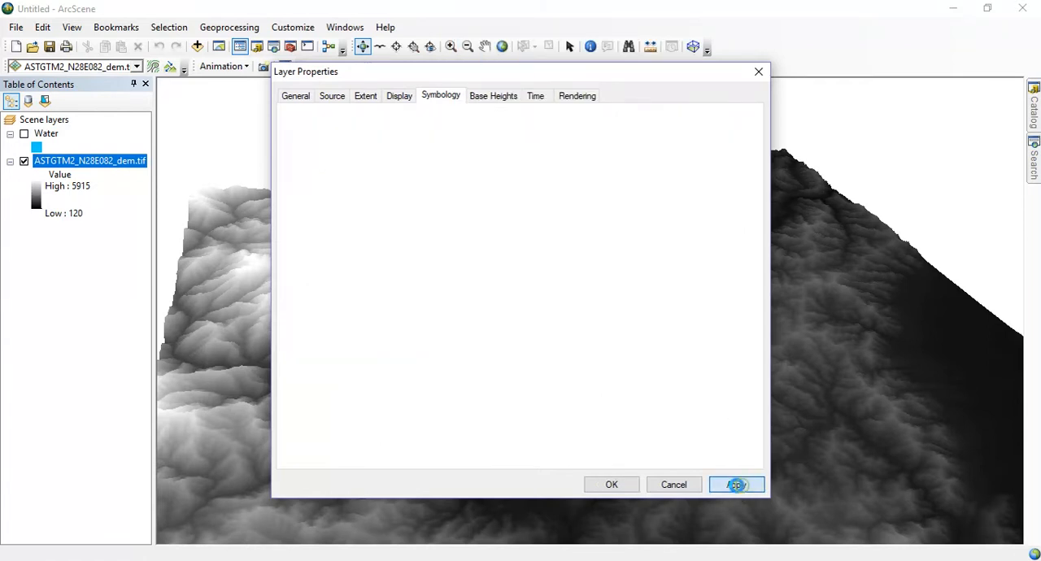
pyautogui.click(611, 485)
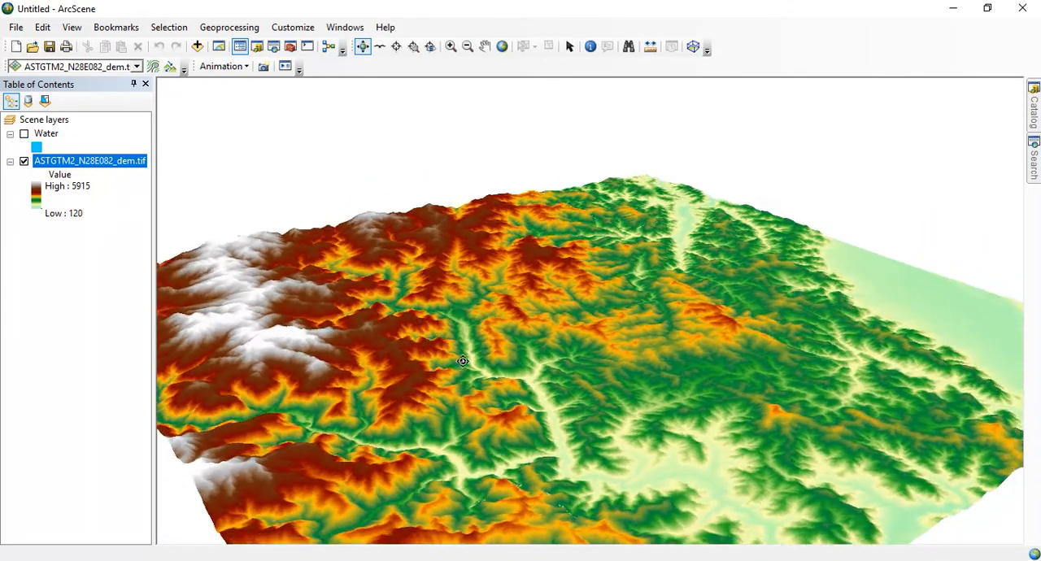
# - Turn the Water layer back on beside the coloured terrain at a lower view angle
pyautogui.moveTo(462, 361); pyautogui.dragTo(566, 416)
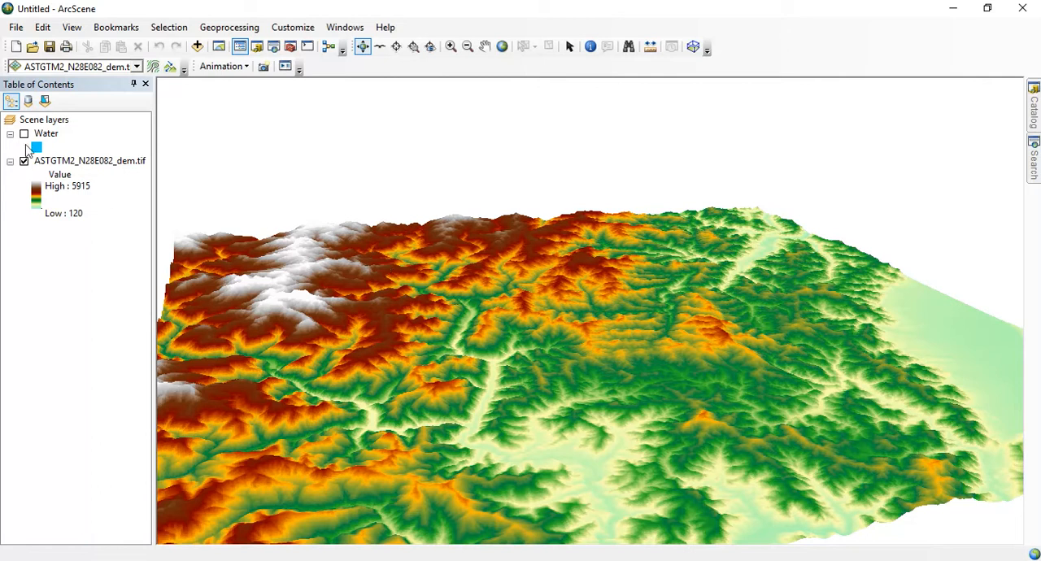
pyautogui.click(24, 133)
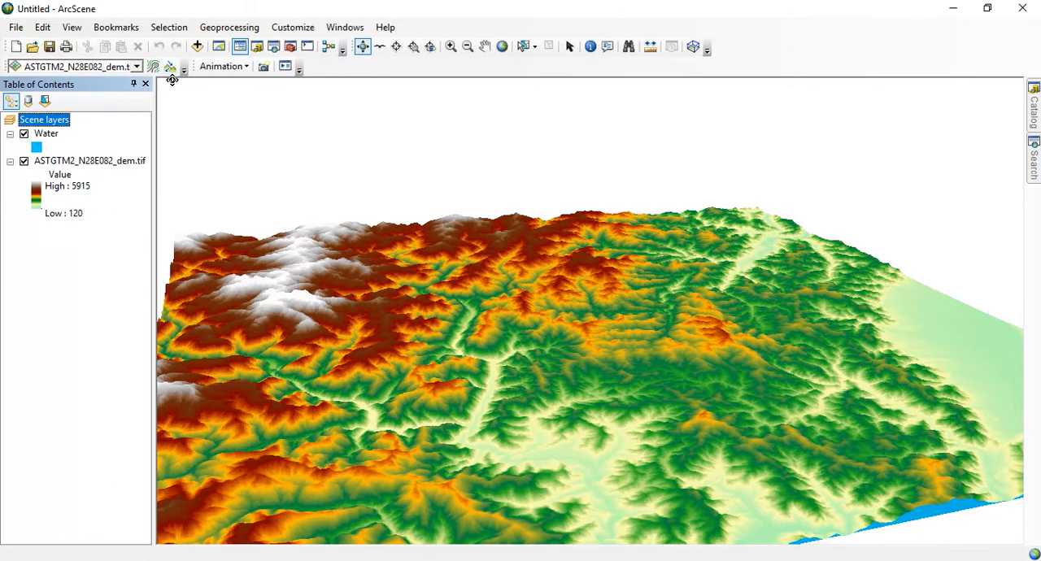
pyautogui.click(222, 66)
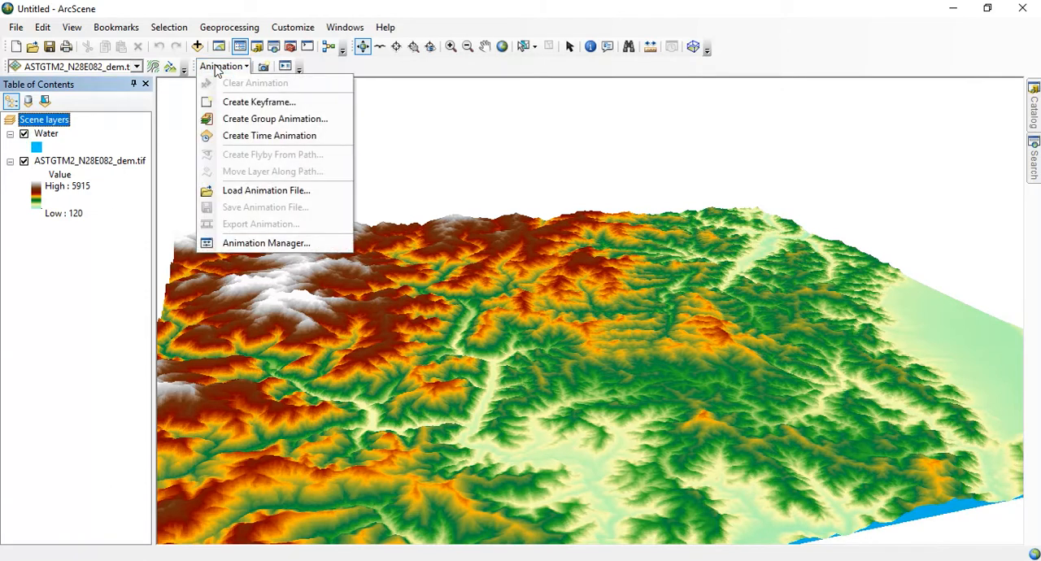
pyautogui.moveTo(267, 244)
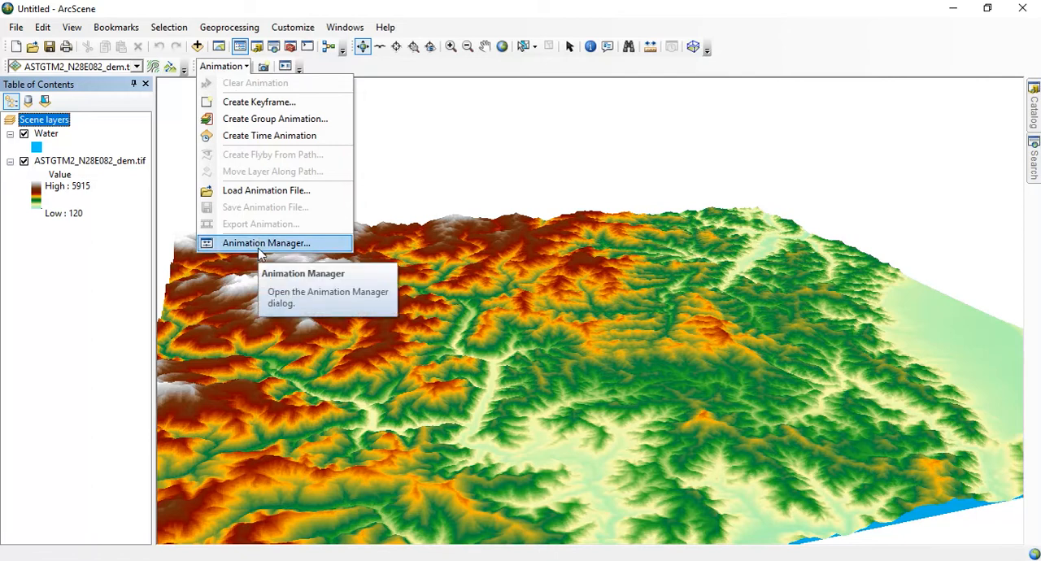
# - Open the Animation Manager with its empty keyframe list
pyautogui.click(266, 243)
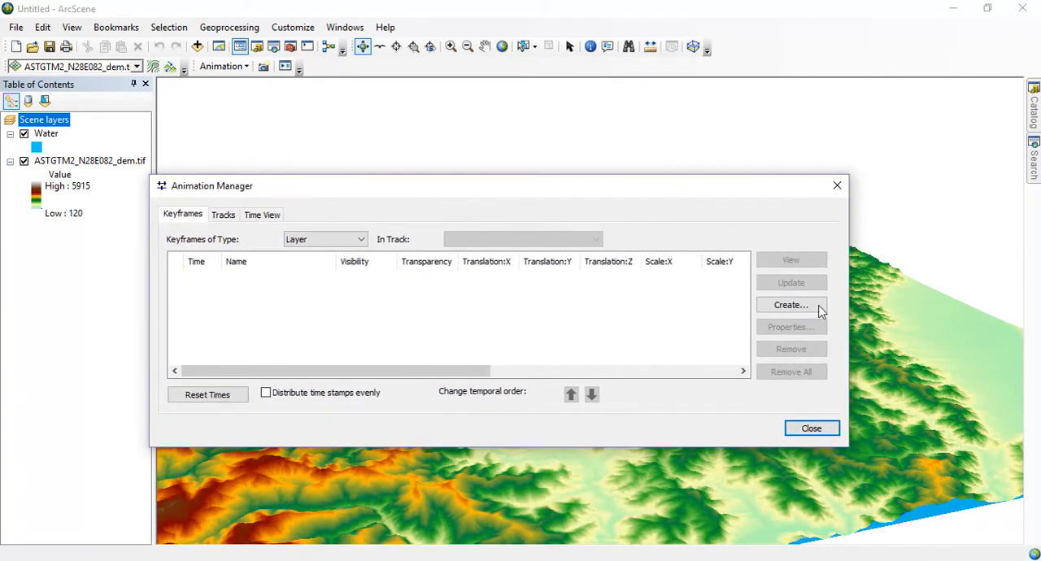
# - Start a new keyframe with Water as source on a new layer track
pyautogui.click(791, 304)
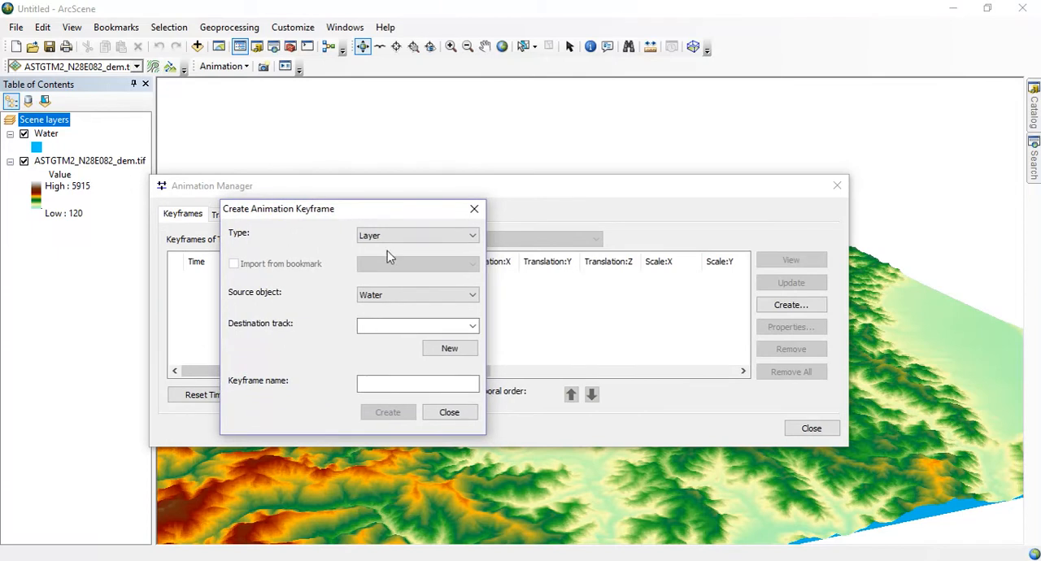
pyautogui.click(449, 349)
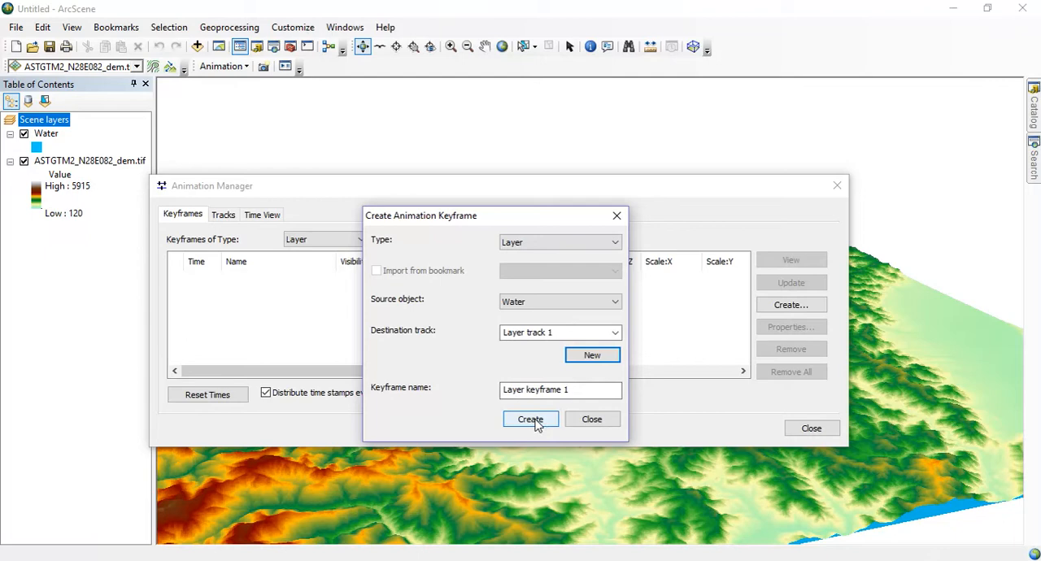
# - Create a series of evenly spaced Water keyframes in Layer track 1, then close
pyautogui.click(530, 419)
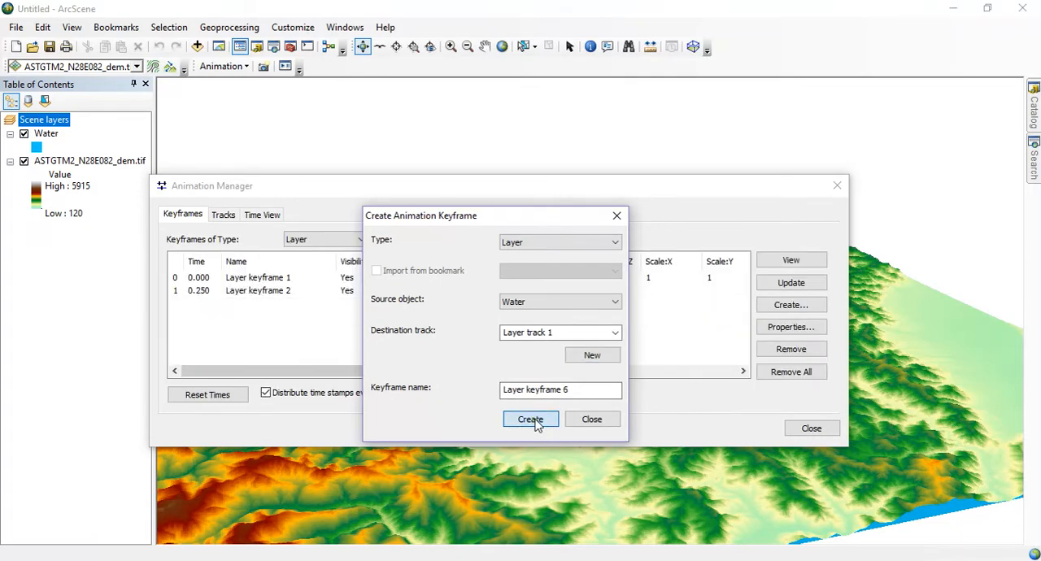
pyautogui.click(531, 420)
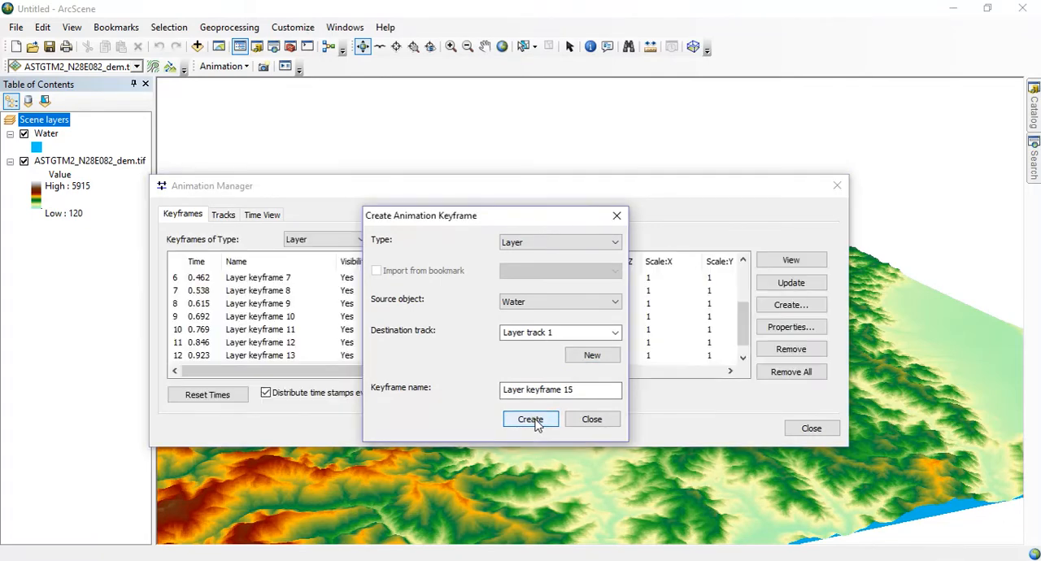
pyautogui.click(531, 420)
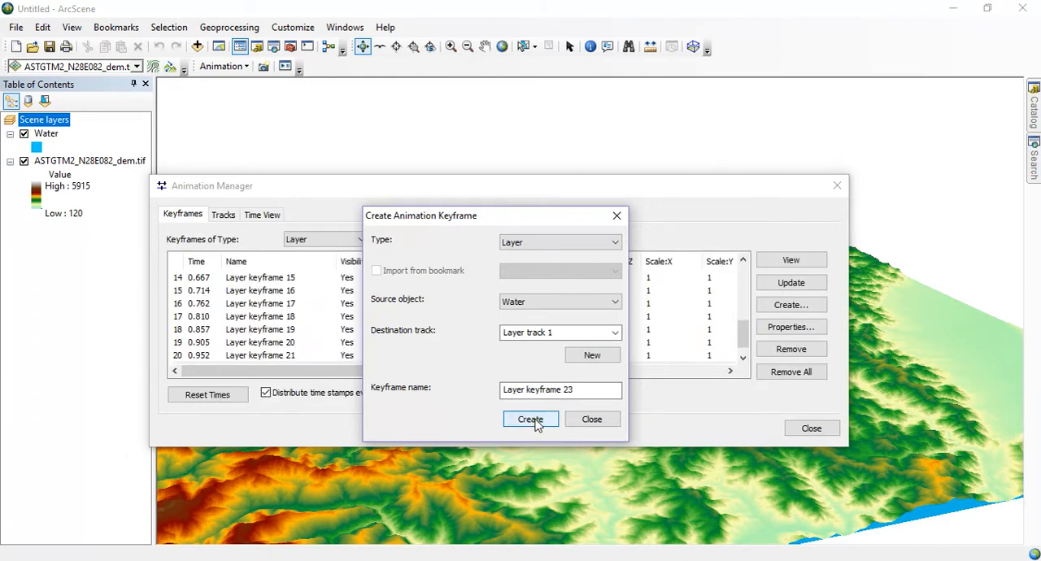
pyautogui.click(530, 420)
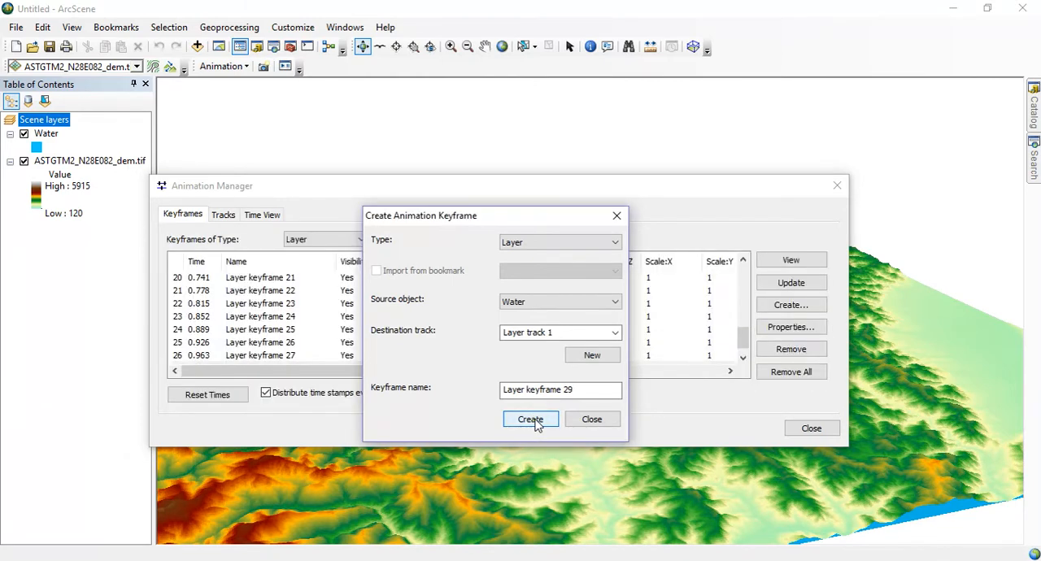
pyautogui.click(530, 419)
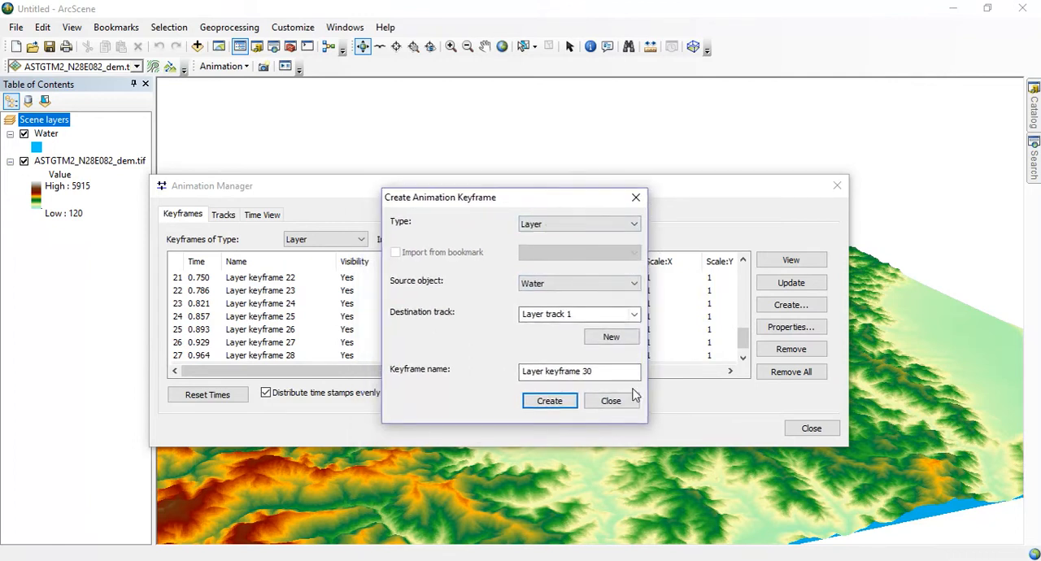
pyautogui.click(612, 401)
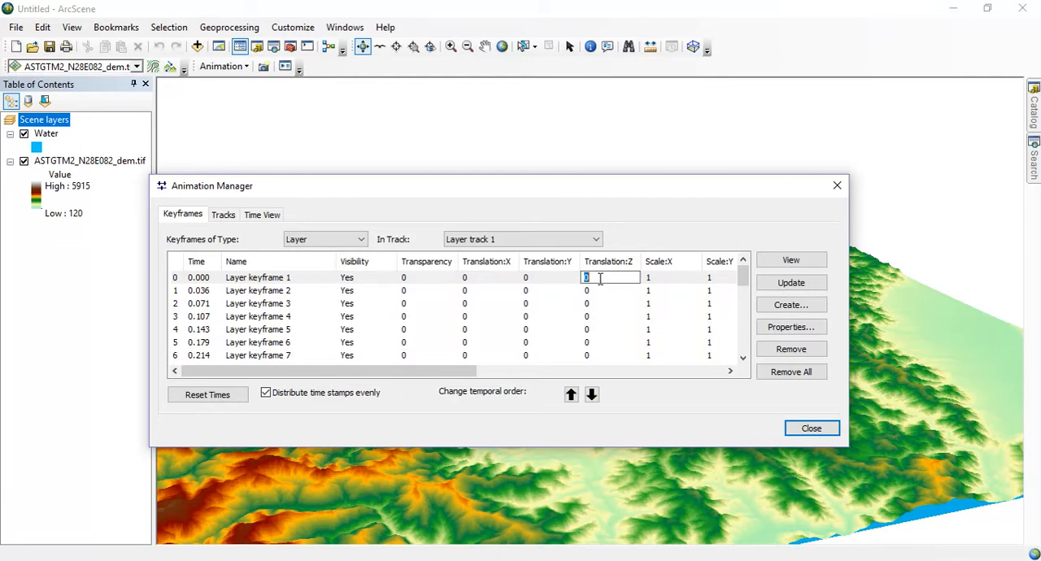
# - Enter rising Translation:Z values 100, 300 … 700 for the early Water keyframes
pyautogui.write('100')
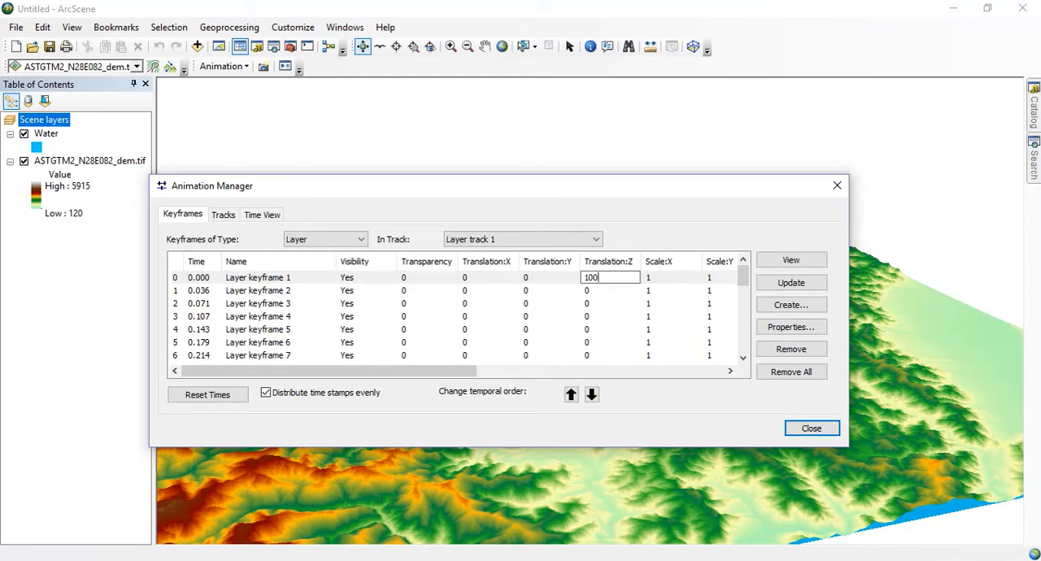
pyautogui.click(609, 290)
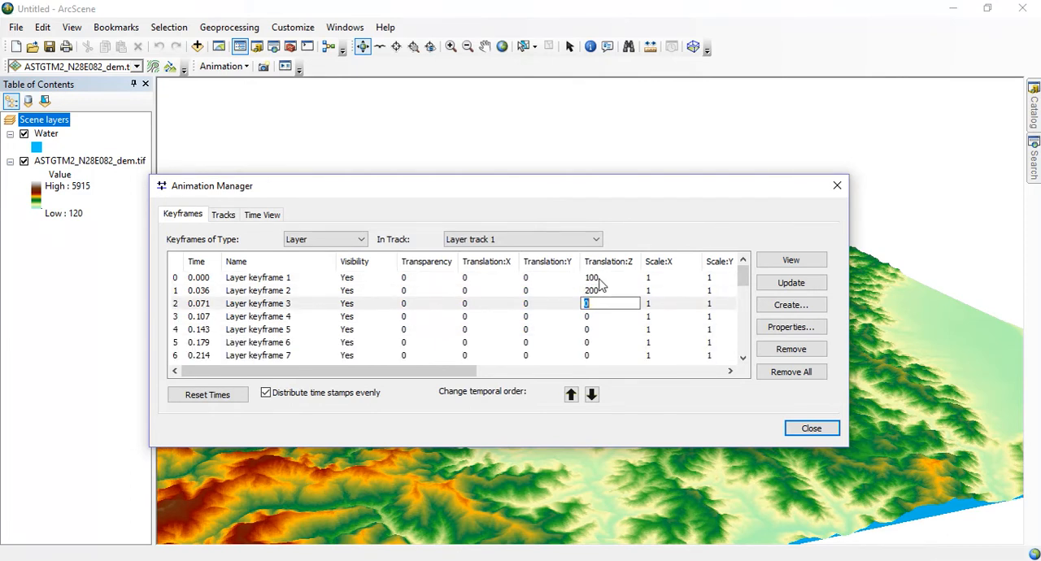
pyautogui.write('300')
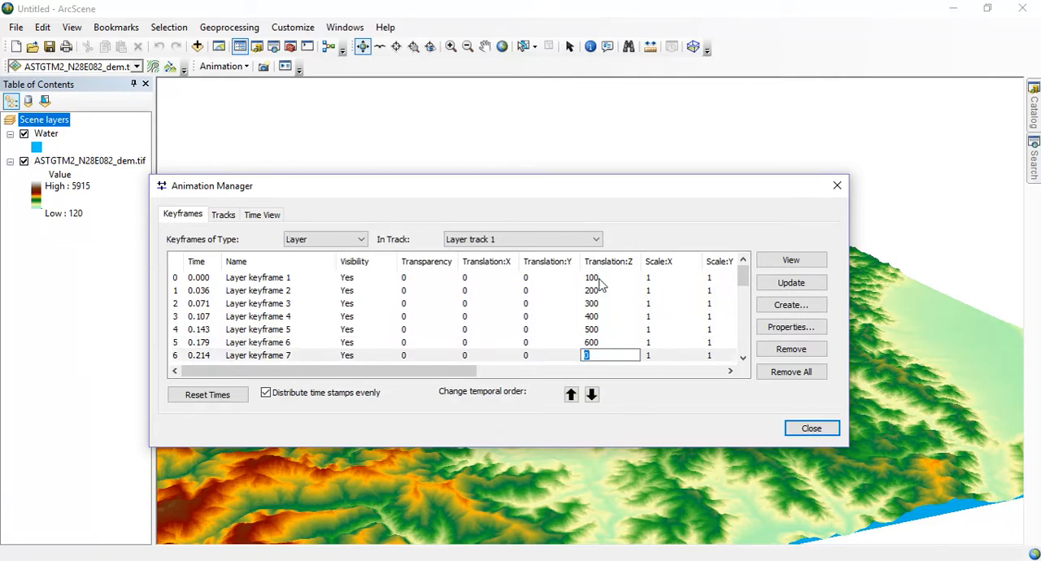
pyautogui.write('700')
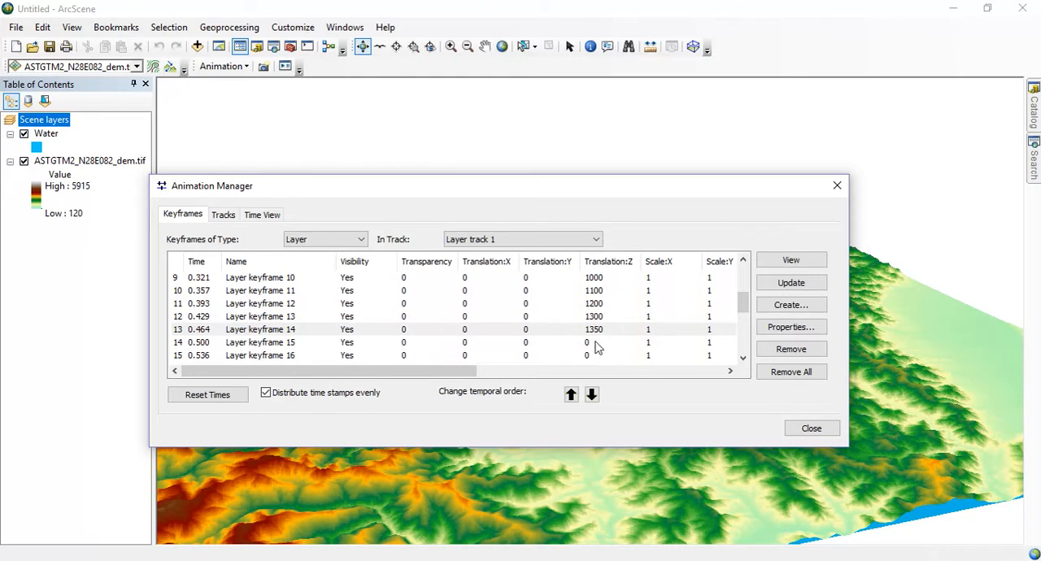
# - Set keyframe 15's Z translation to 1300 and keyframe 16's to 1200, starting the descent
pyautogui.doubleClick(594, 342)
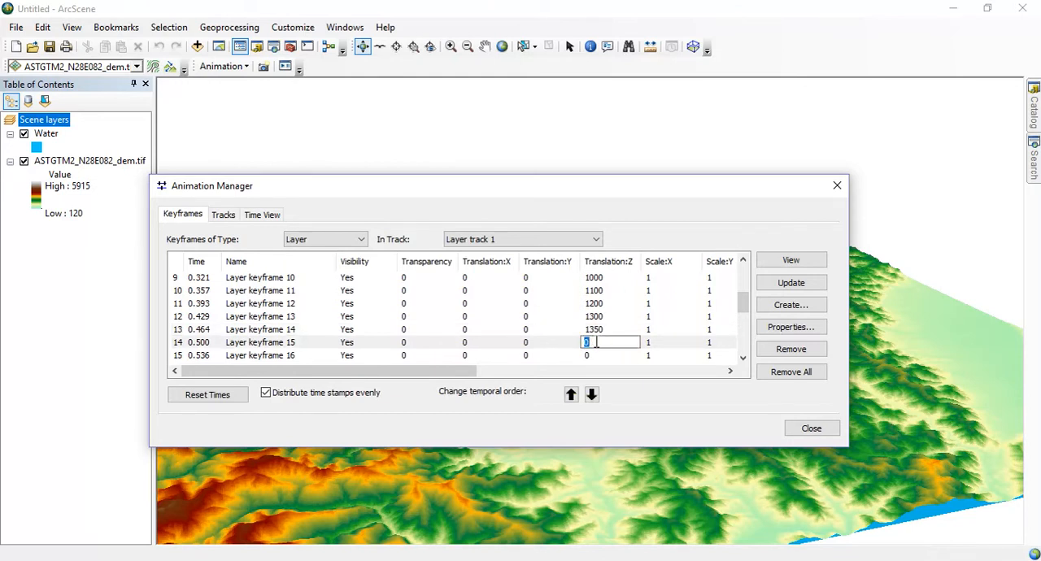
pyautogui.click(608, 342)
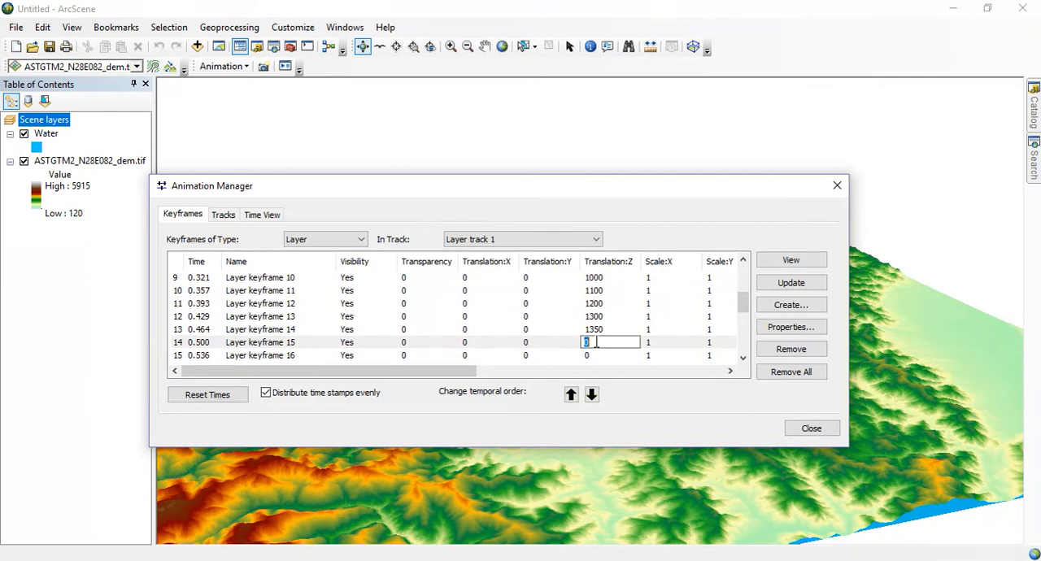
pyautogui.write('1')
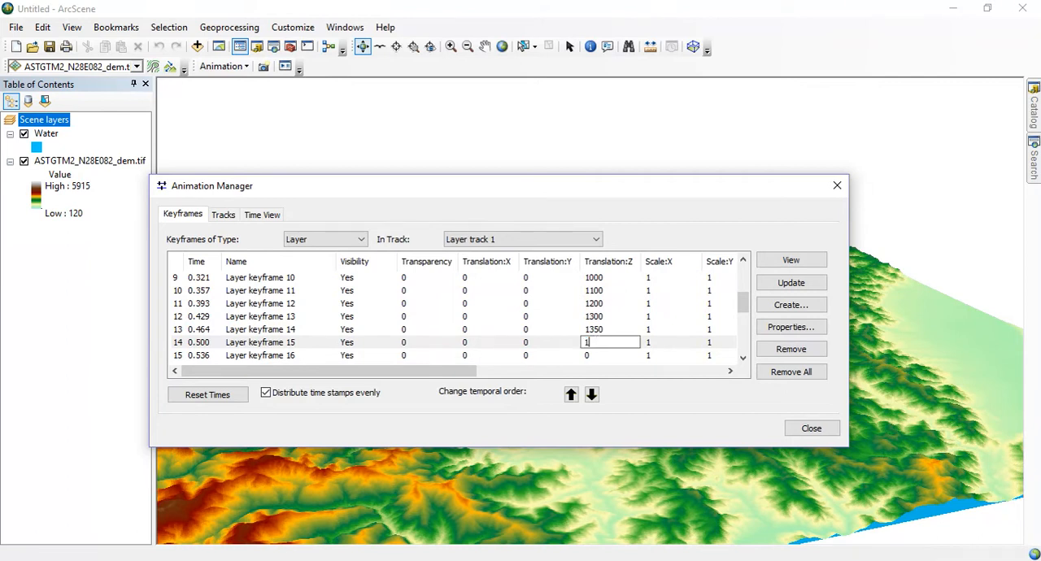
pyautogui.write('1300')
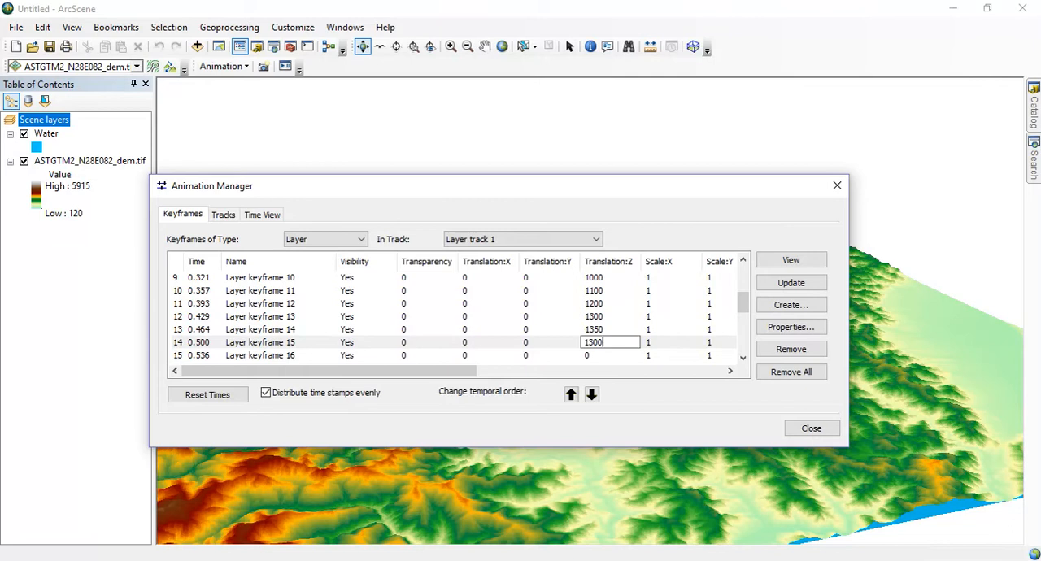
pyautogui.click(608, 355)
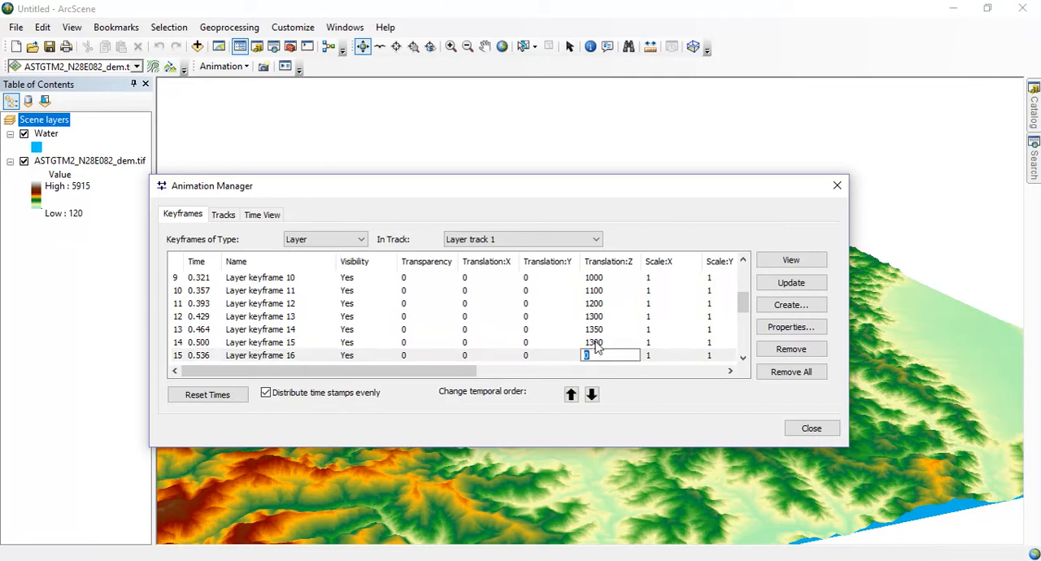
pyautogui.write('1200')
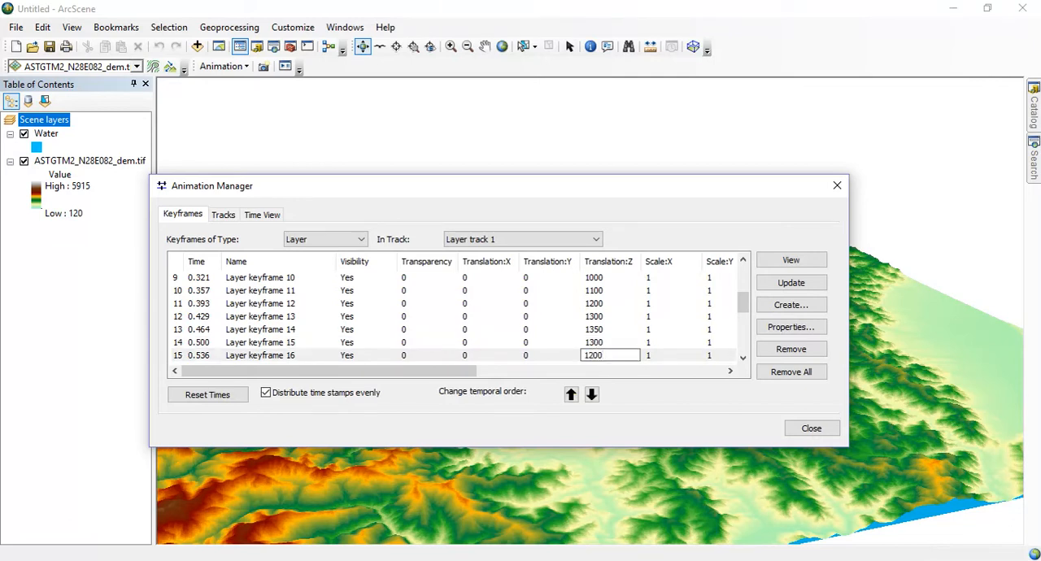
pyautogui.scroll(-3)
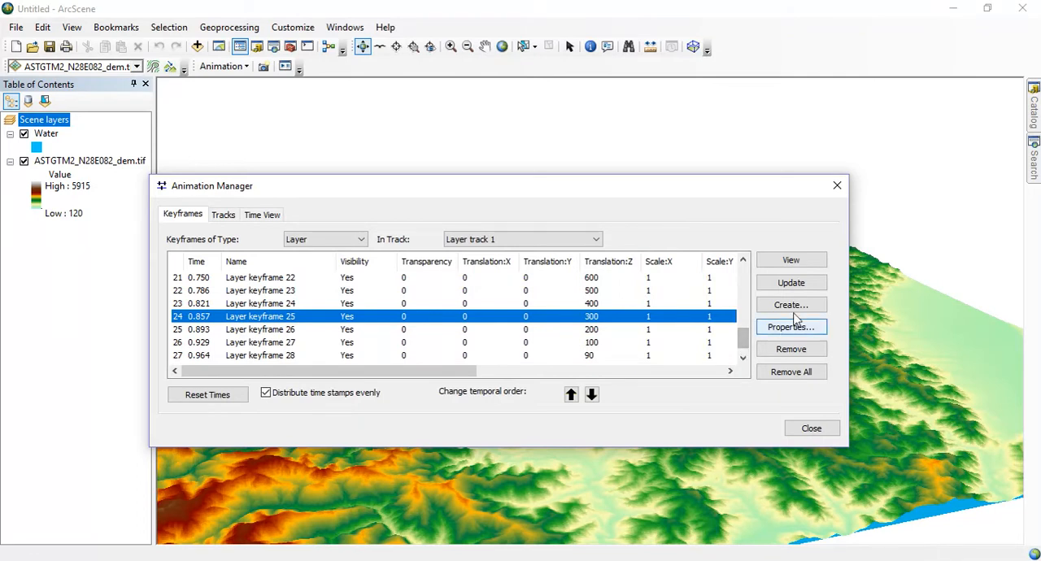
# - Create two more Water keyframes and lower the final keyframe's Translation:Z to 50
pyautogui.click(791, 304)
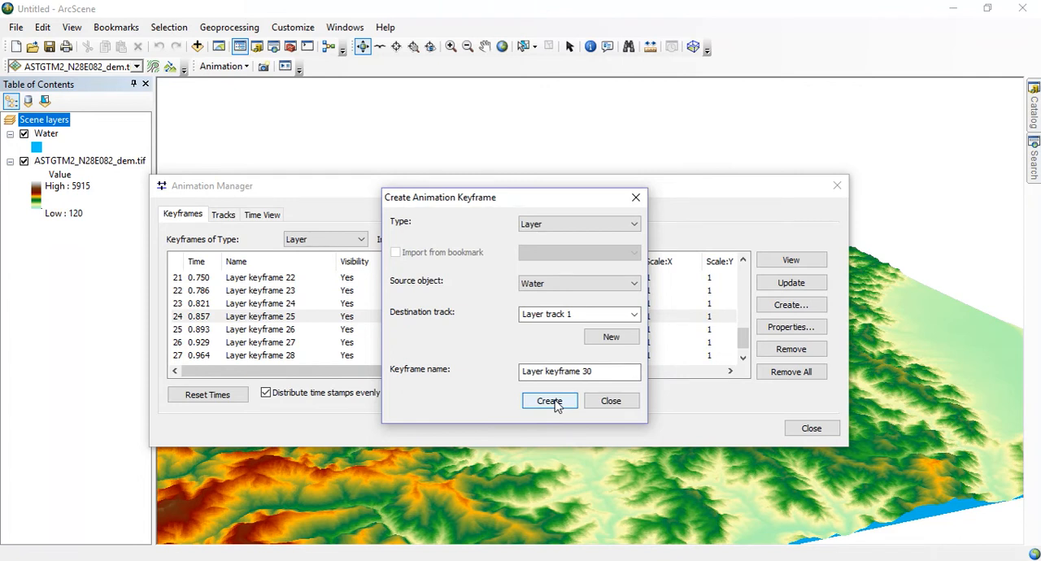
pyautogui.click(550, 400)
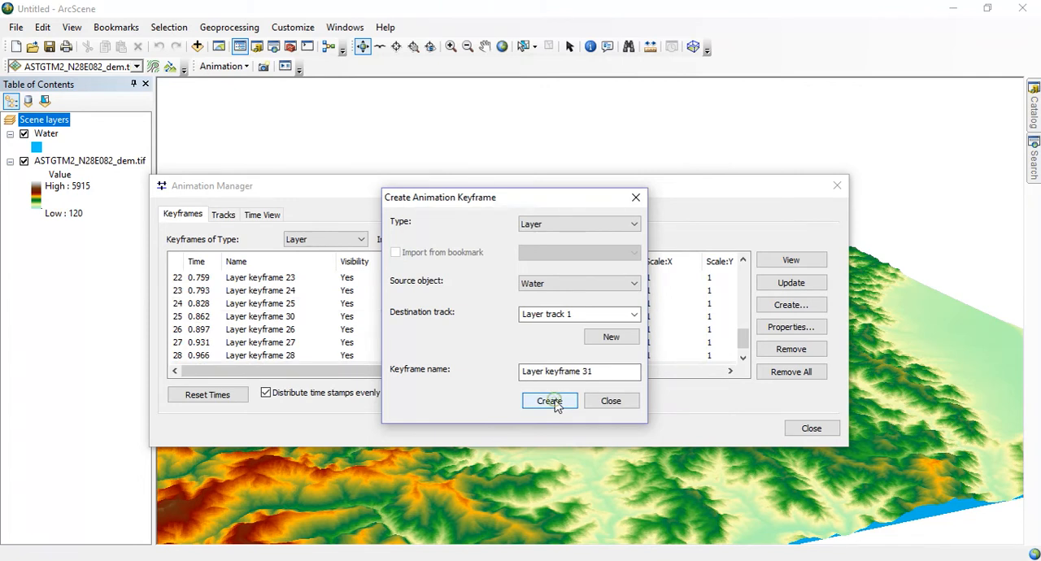
pyautogui.click(550, 400)
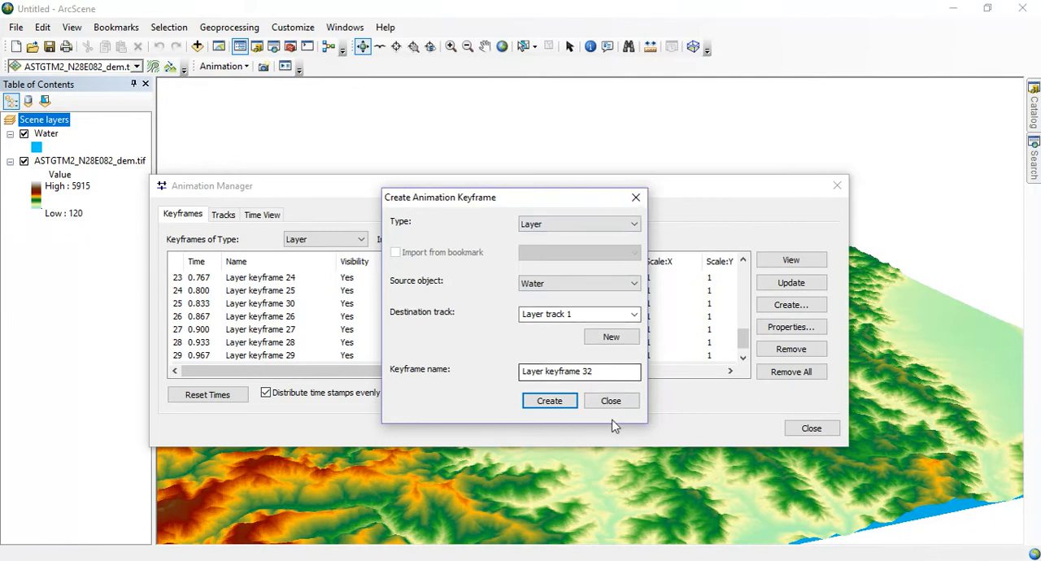
pyautogui.click(612, 400)
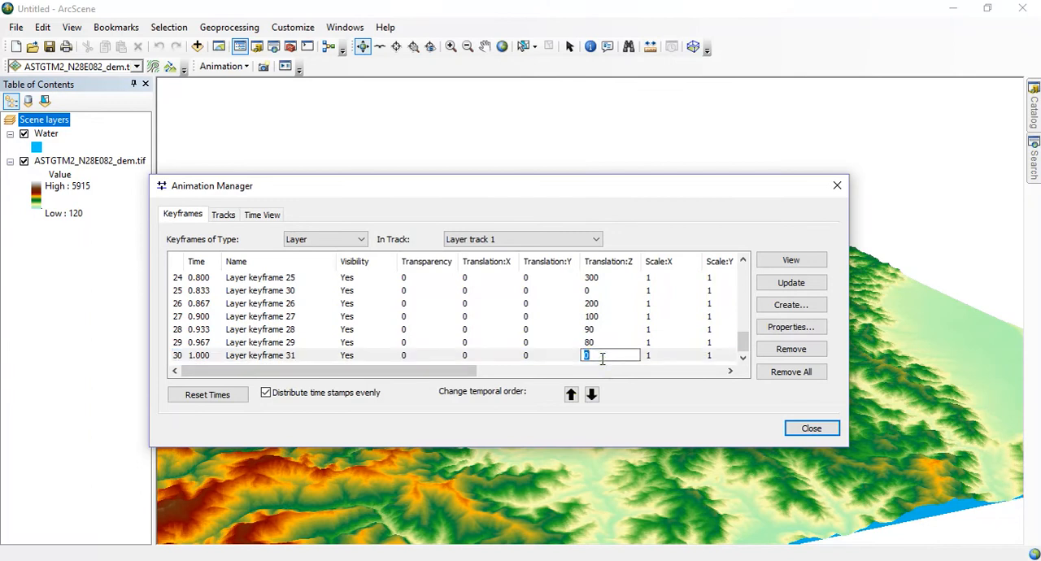
pyautogui.write('50')
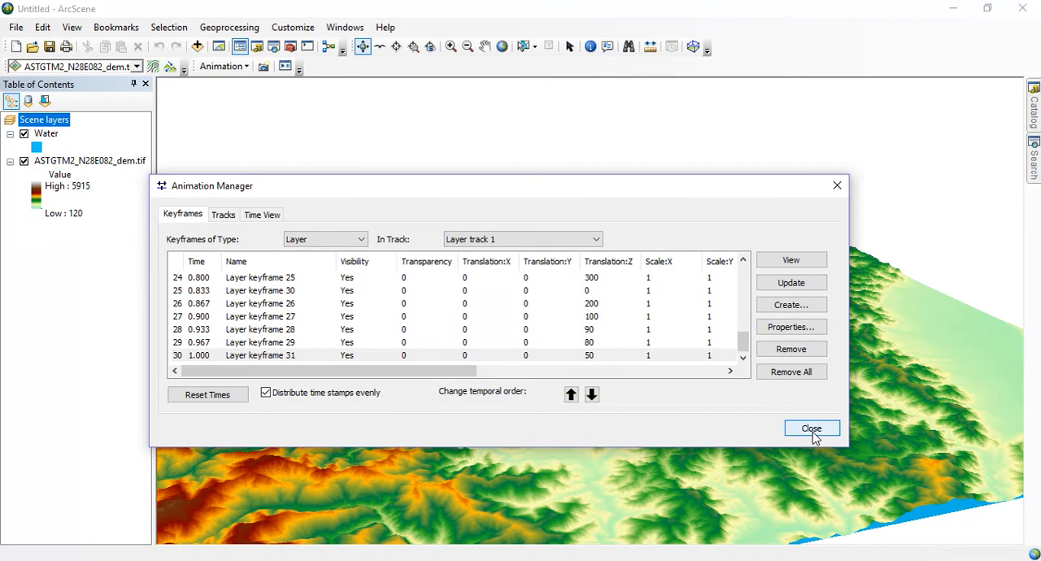
# - Close the Animation Manager and set playback to 40 seconds by duration, play once forward
pyautogui.click(810, 430)
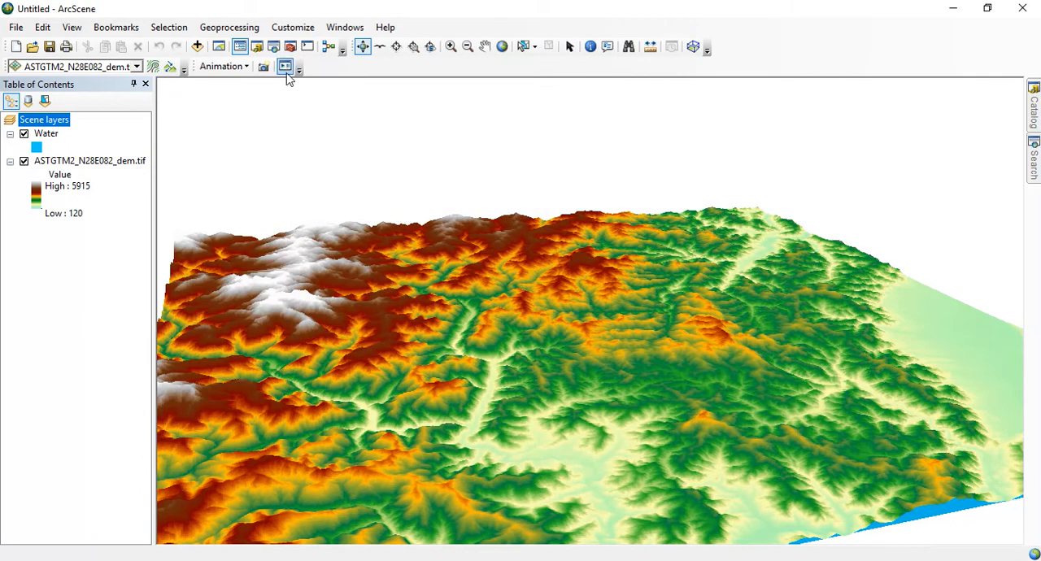
pyautogui.moveTo(285, 67)
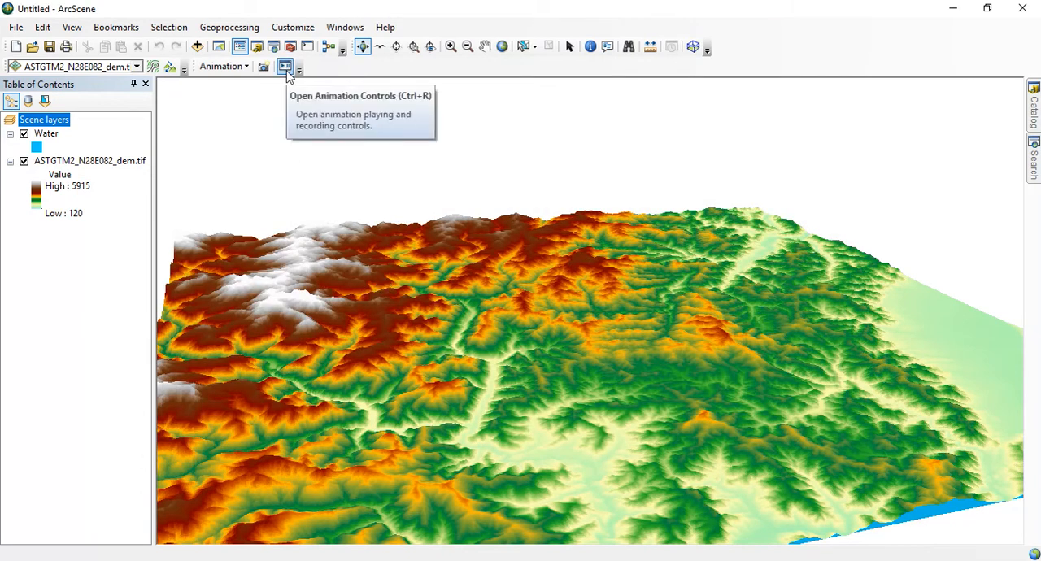
pyautogui.click(287, 67)
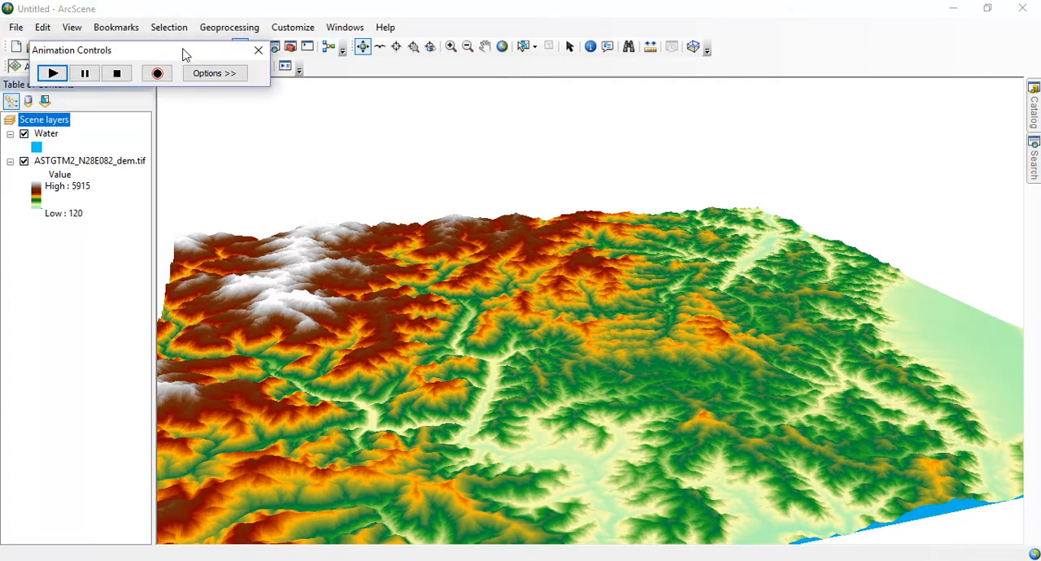
pyautogui.click(215, 73)
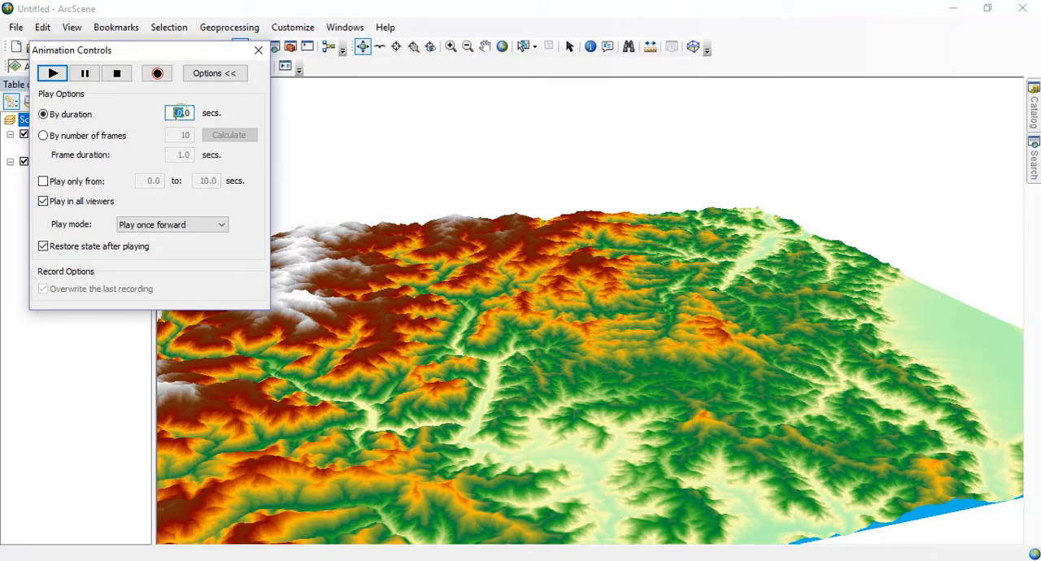
pyautogui.write('40.0')
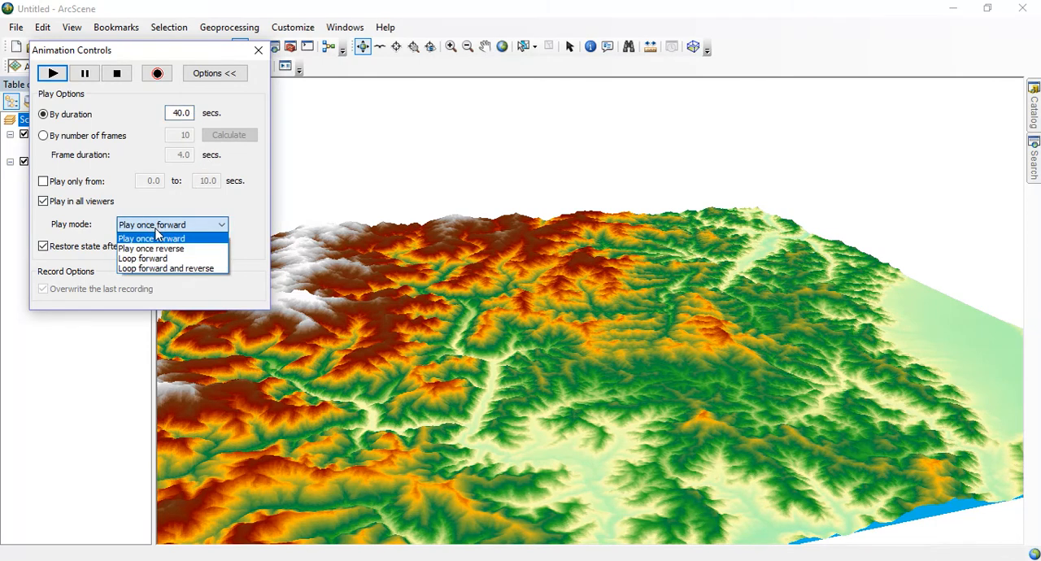
pyautogui.moveTo(149, 247)
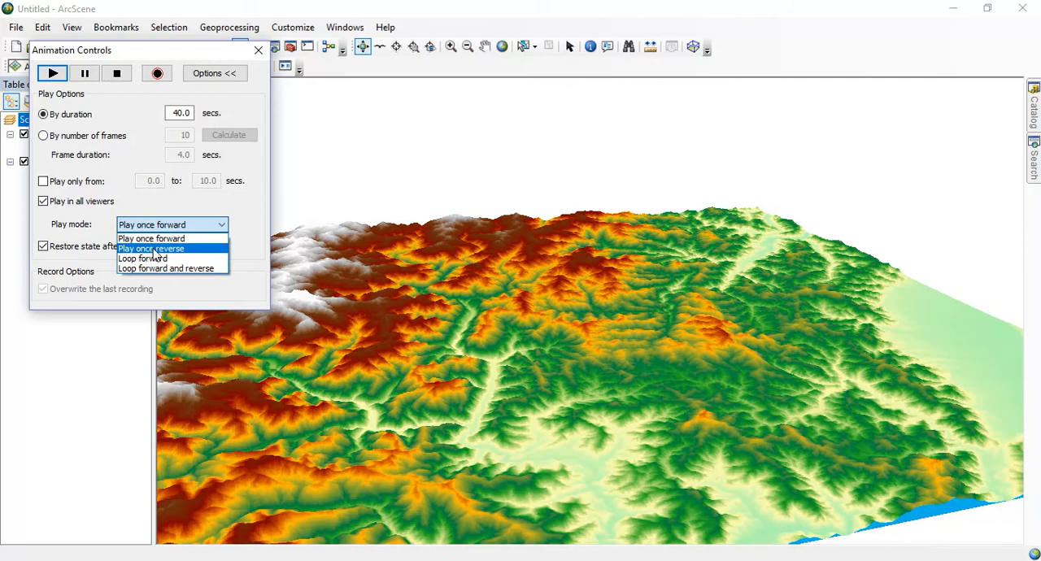
pyautogui.moveTo(150, 257)
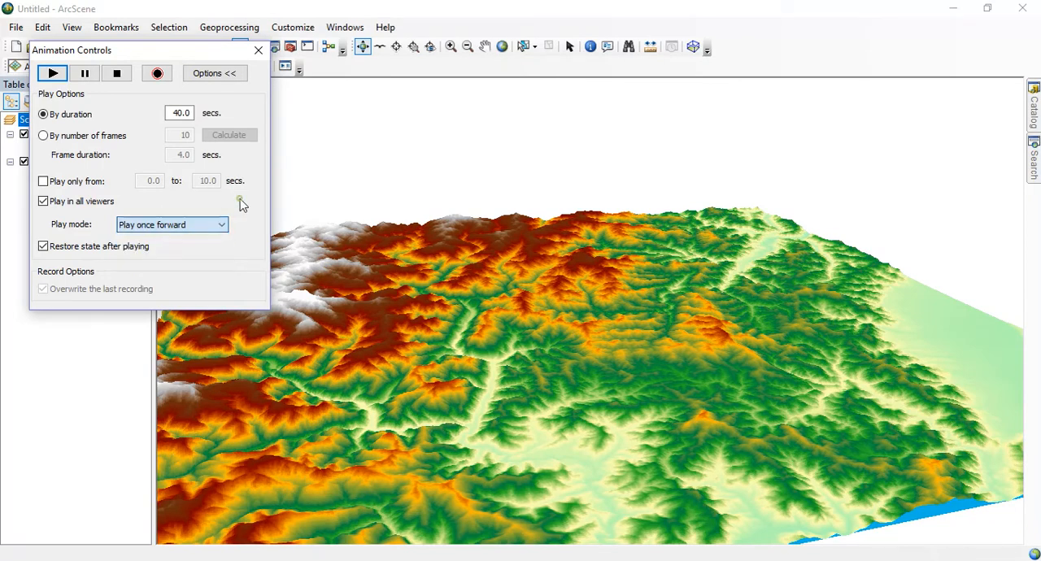
pyautogui.click(215, 73)
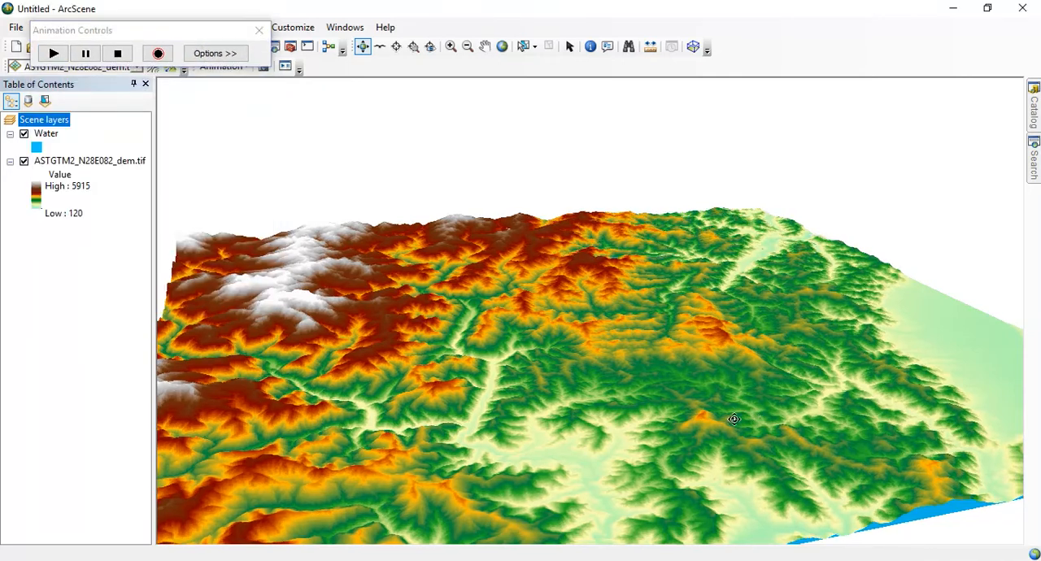
# - Orbit the terrain to view it from the opposite side
pyautogui.moveTo(736, 420); pyautogui.dragTo(724, 496)
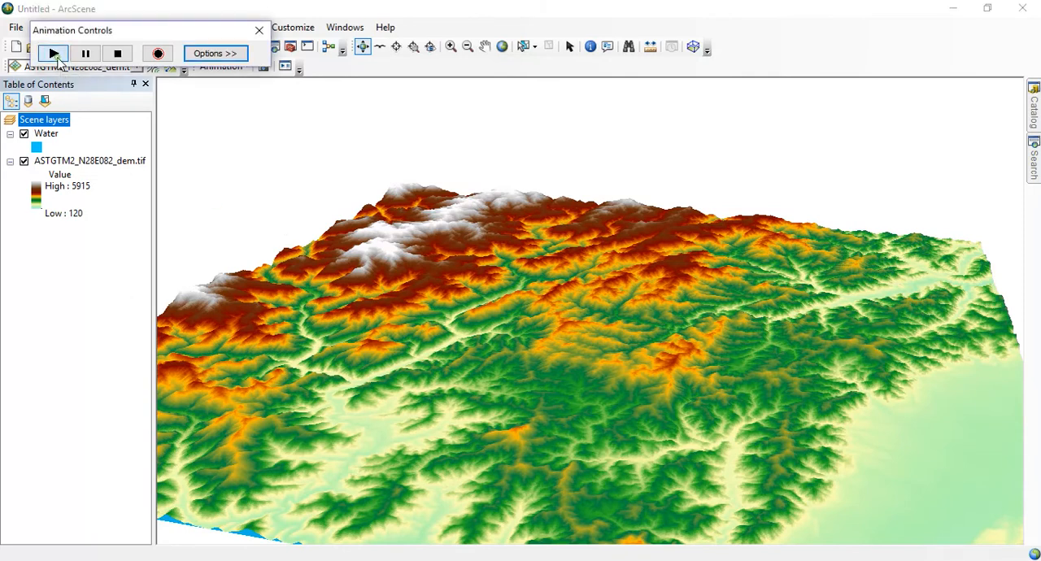
# - Play the water-level flood animation, then orbit the terrain to a new vantage
pyautogui.click(52, 54)
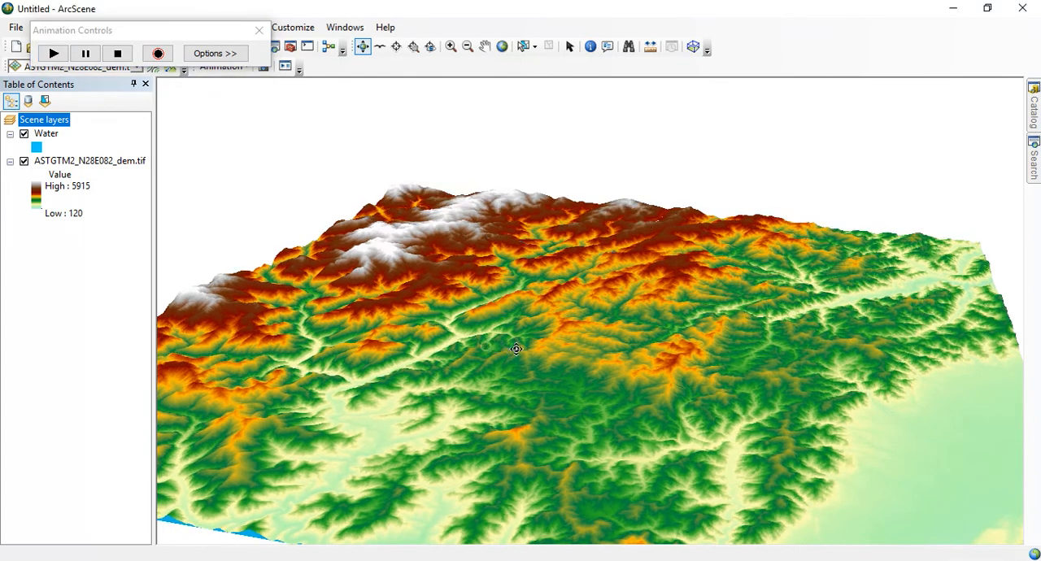
pyautogui.moveTo(517, 350); pyautogui.dragTo(586, 358)
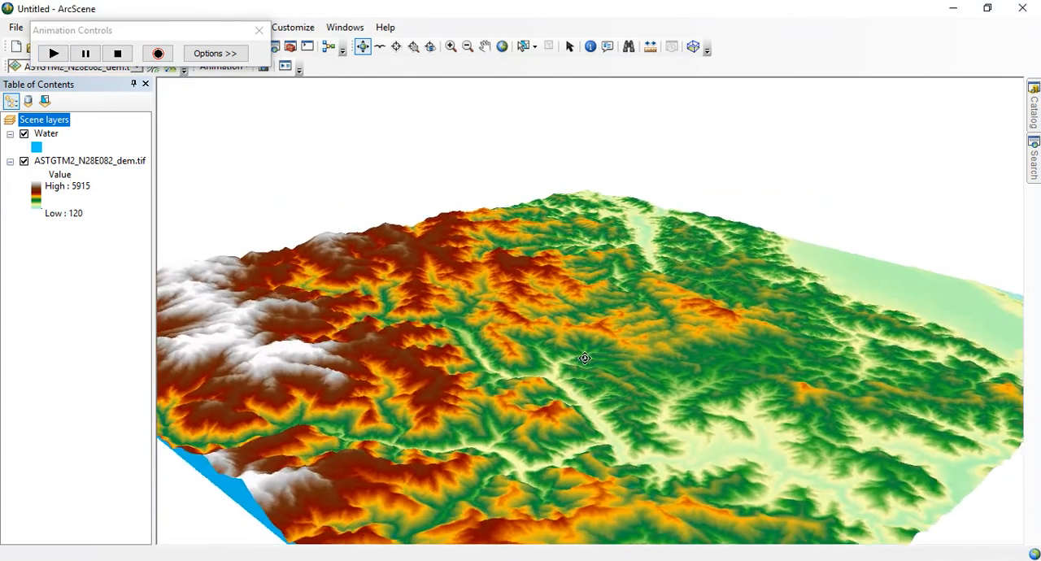